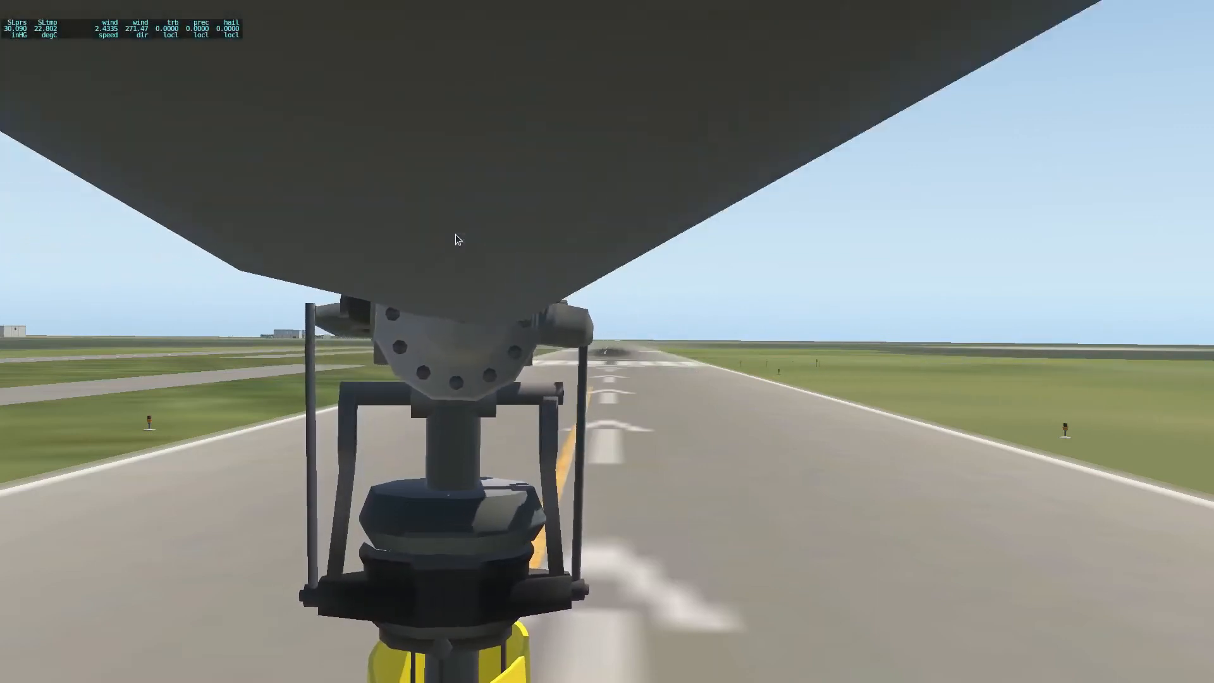
# - Bring the Document Viewer with the handbook at page 4-3, Figure 4-2, to the front
pyautogui.click(1094, 123)
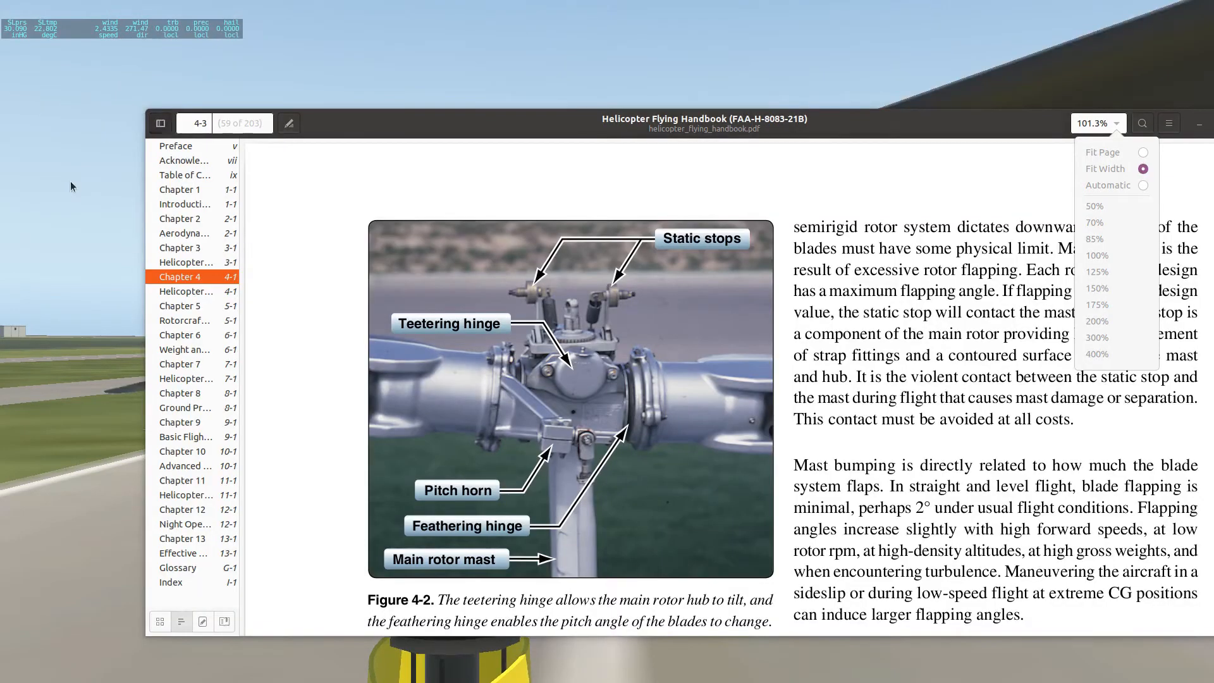
pyautogui.moveTo(358, 300)
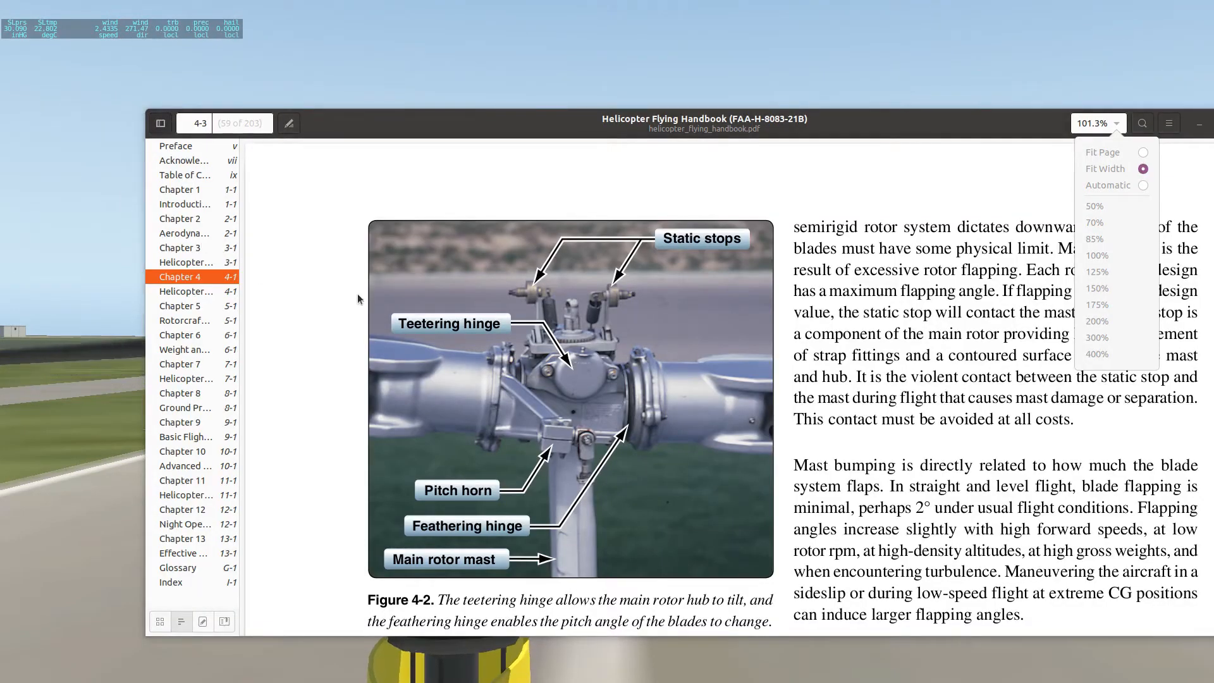
pyautogui.moveTo(469, 450)
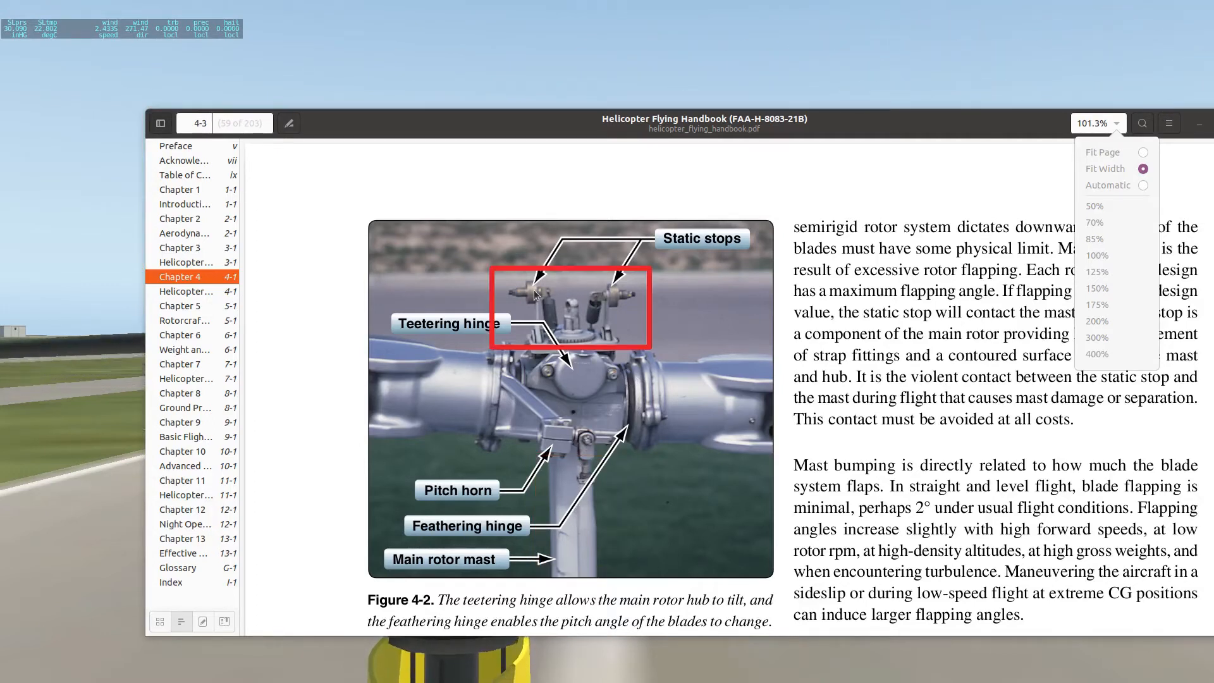
pyautogui.moveTo(616, 302)
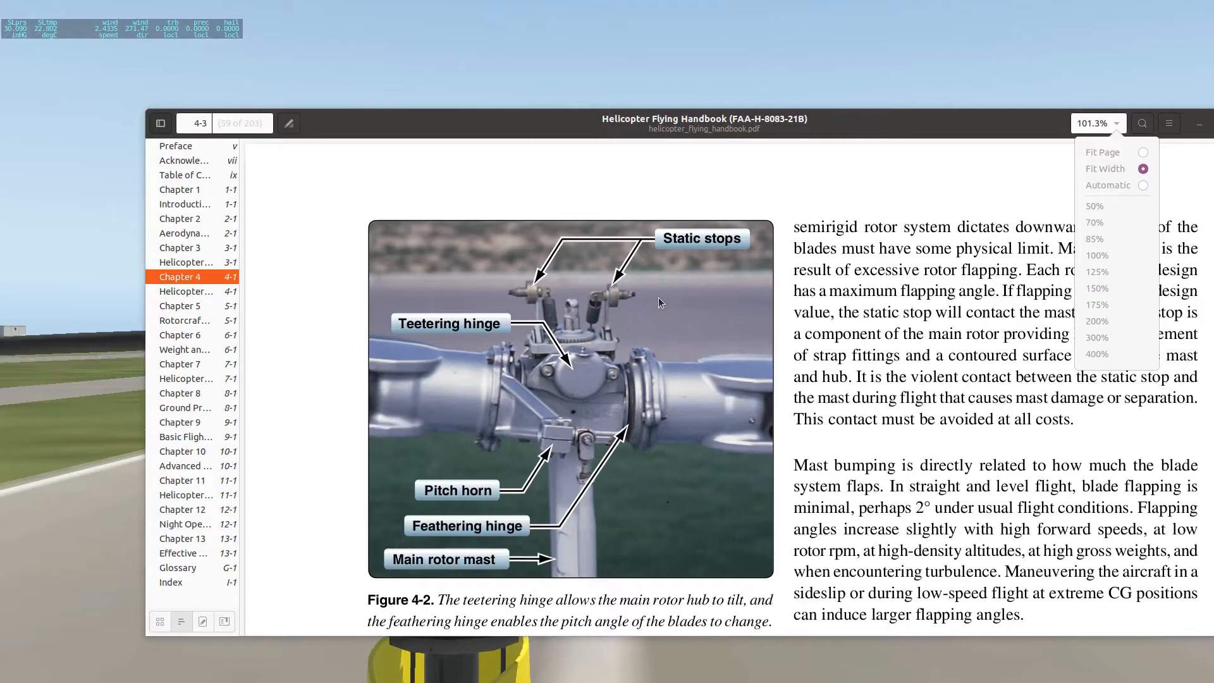
pyautogui.moveTo(610, 409)
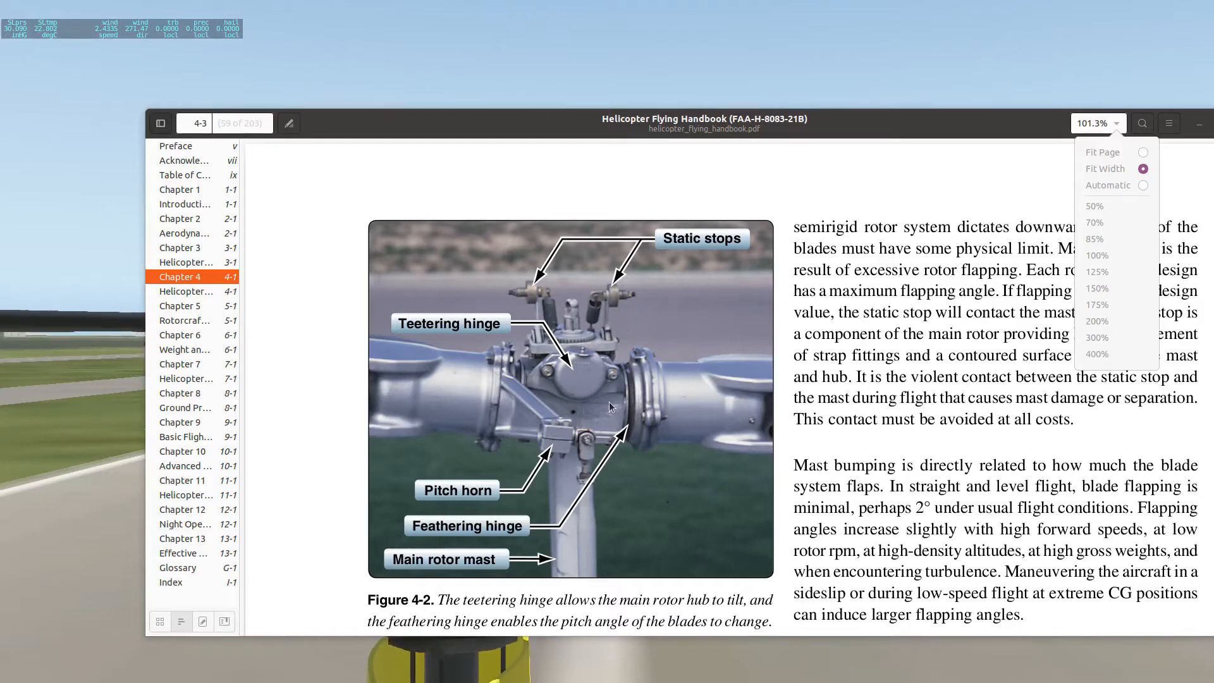
pyautogui.moveTo(588, 314)
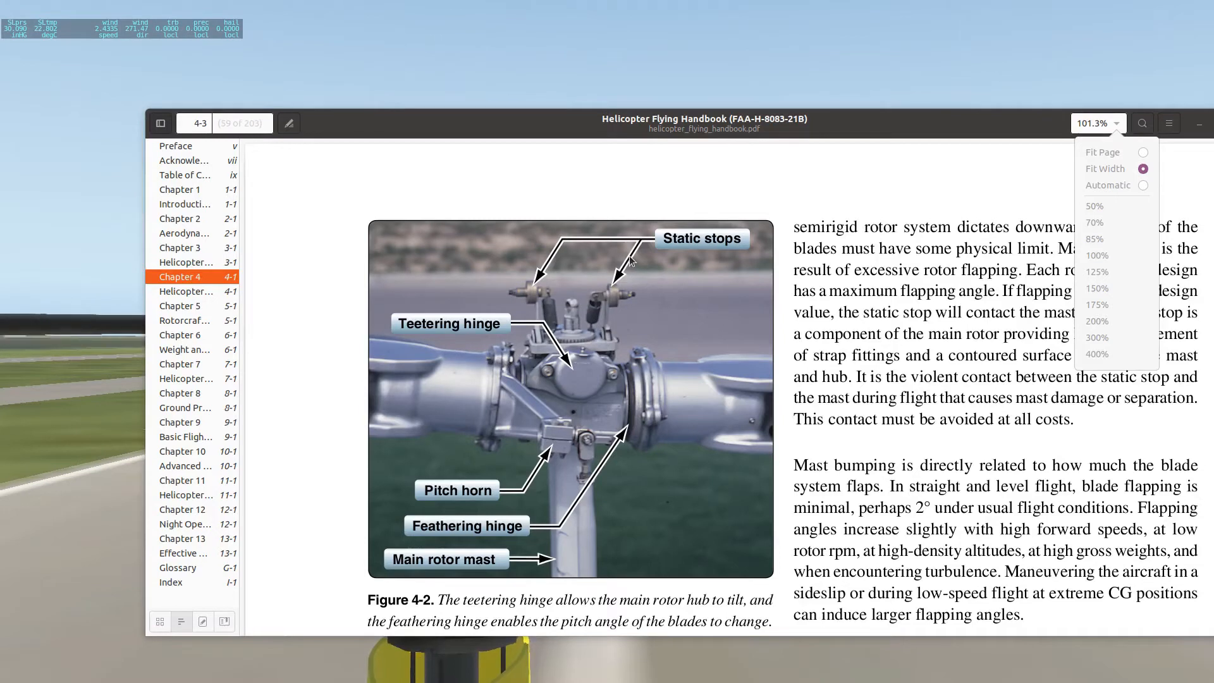
pyautogui.moveTo(543, 317)
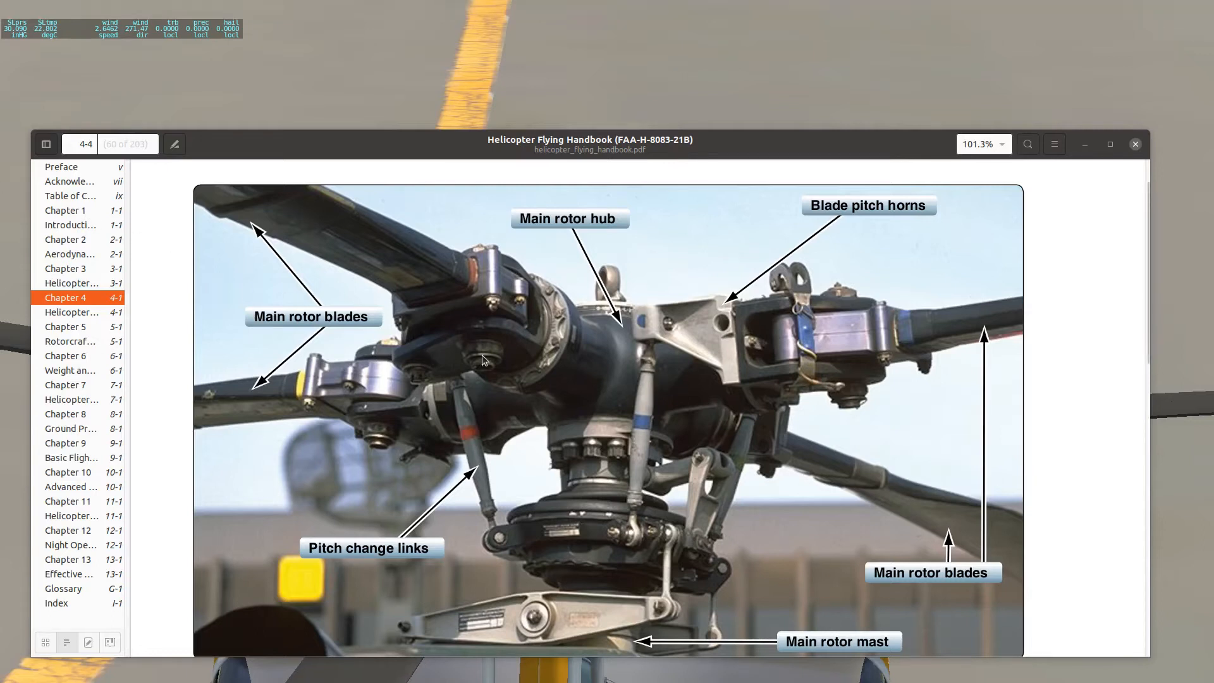
pyautogui.moveTo(737, 403)
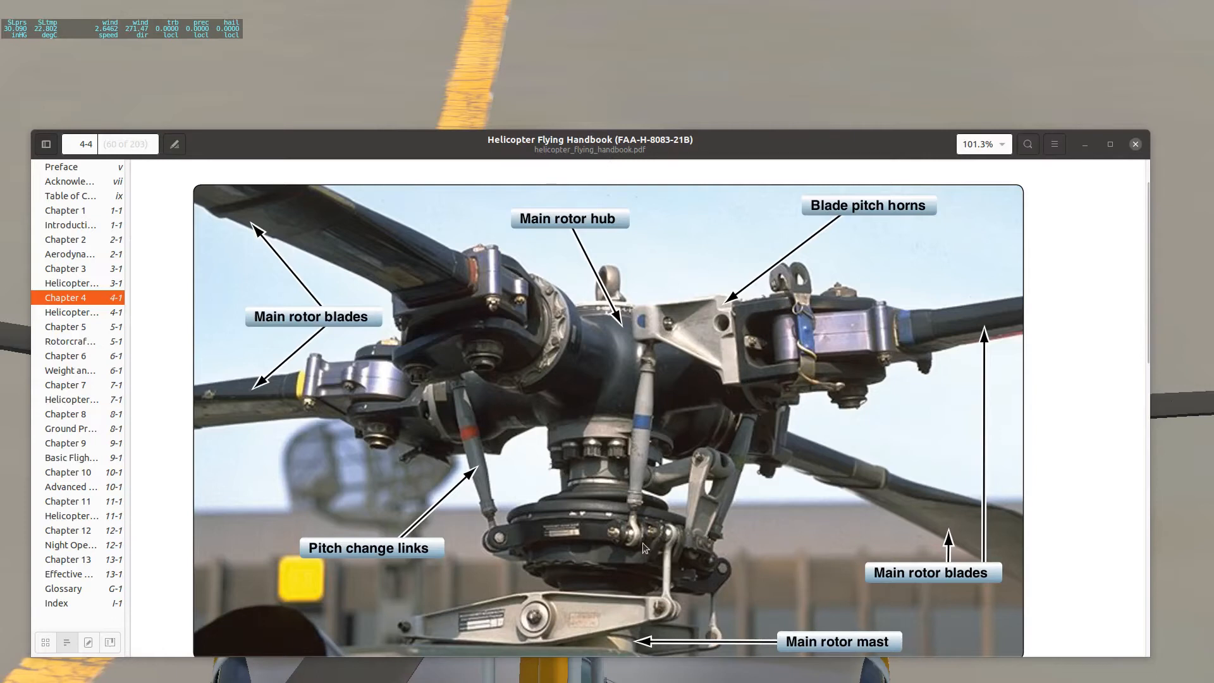
pyautogui.moveTo(635, 391)
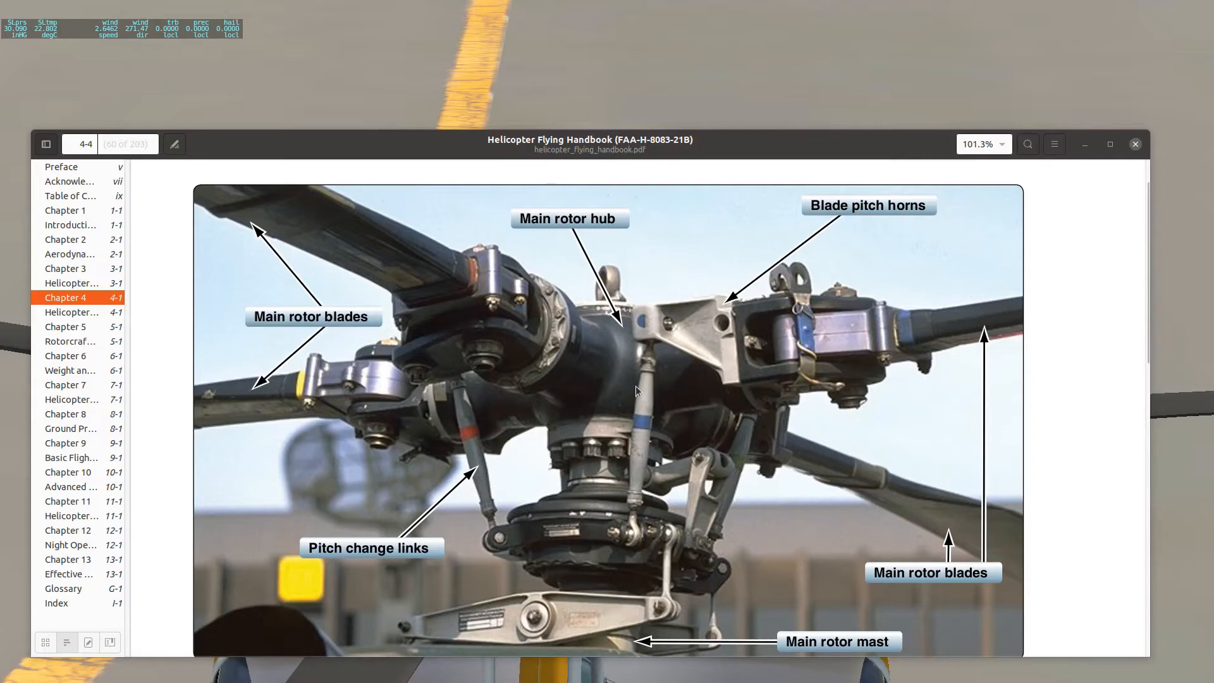
pyautogui.moveTo(520, 495)
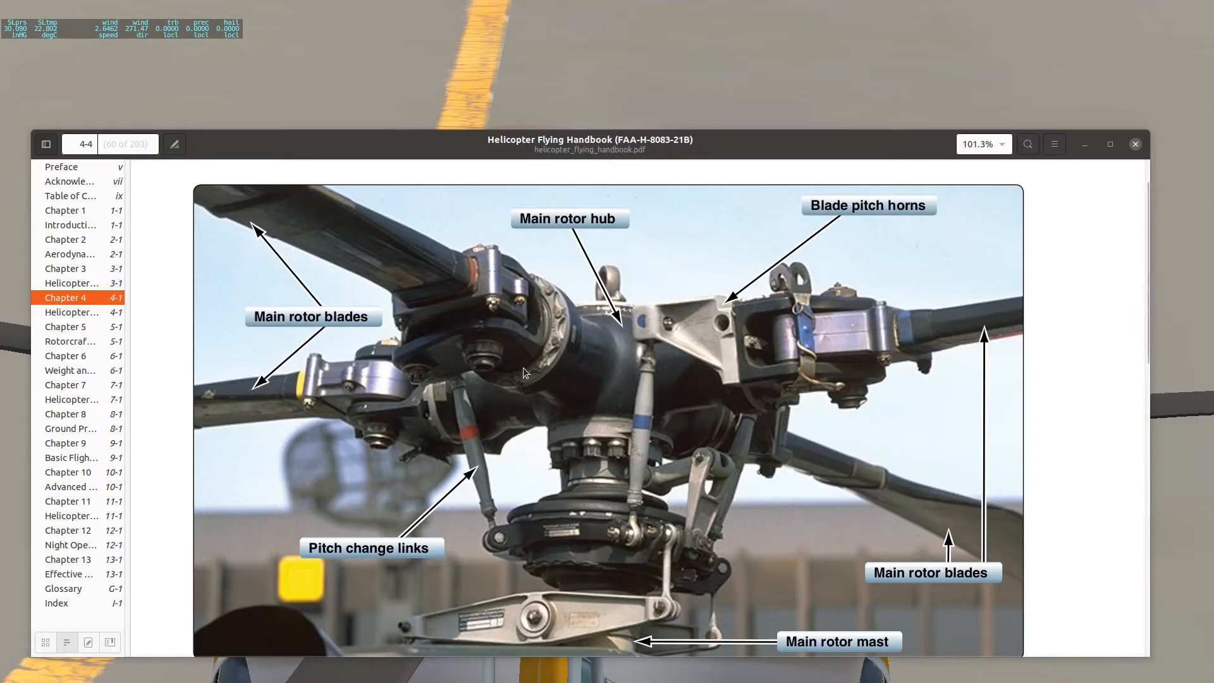
pyautogui.moveTo(639, 371)
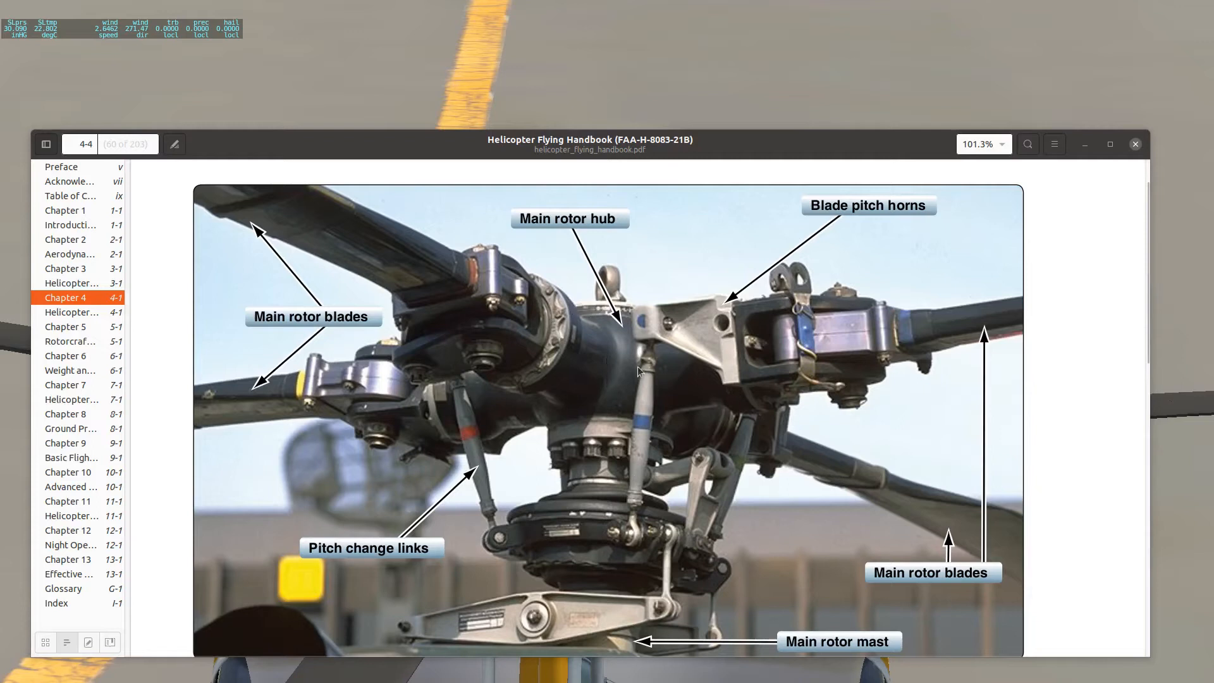
pyautogui.moveTo(619, 343)
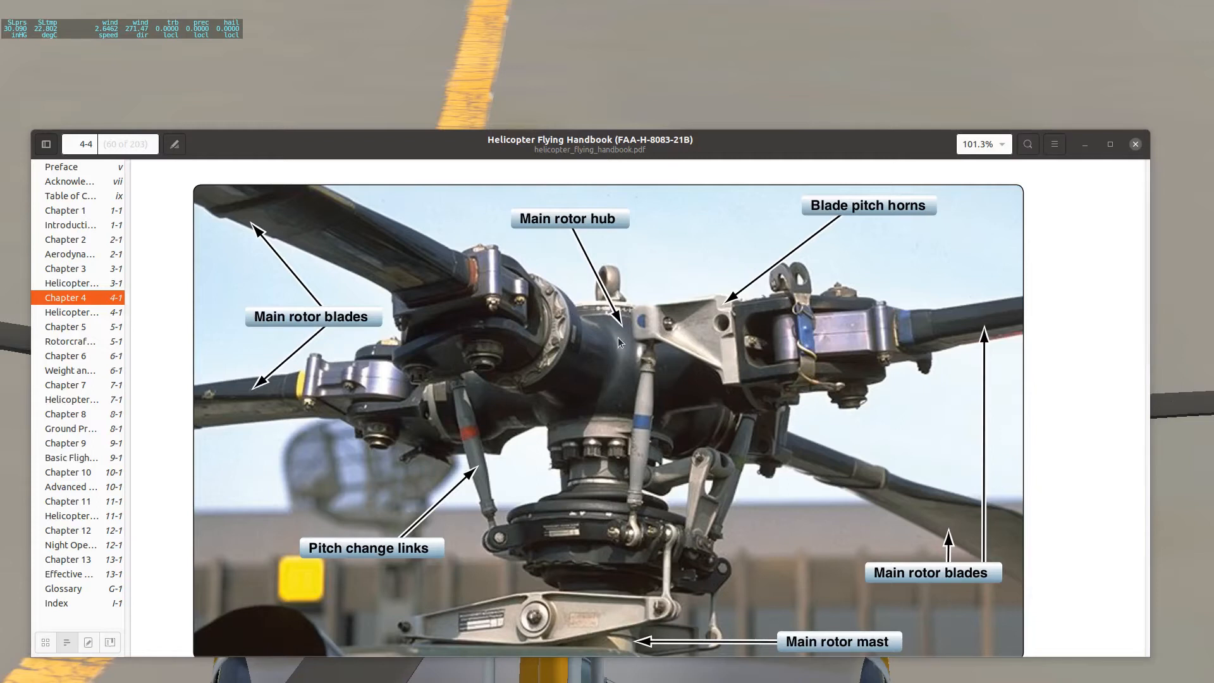
pyautogui.moveTo(631, 379)
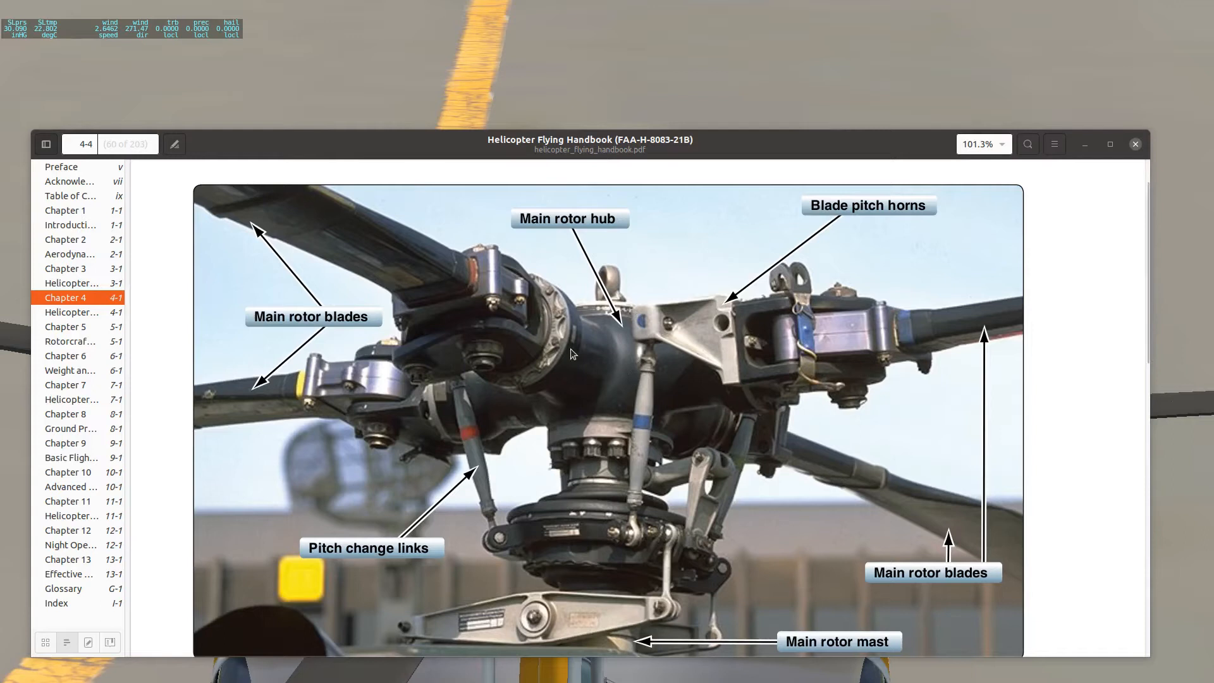
pyautogui.moveTo(602, 372)
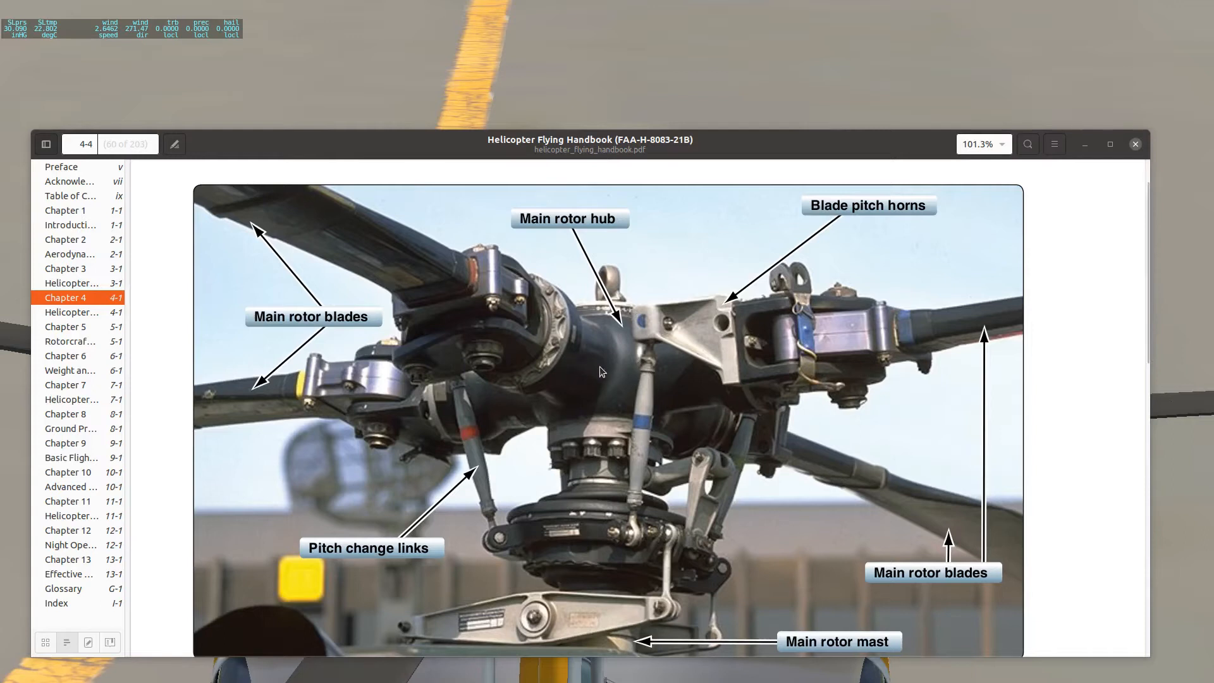
pyautogui.moveTo(606, 350)
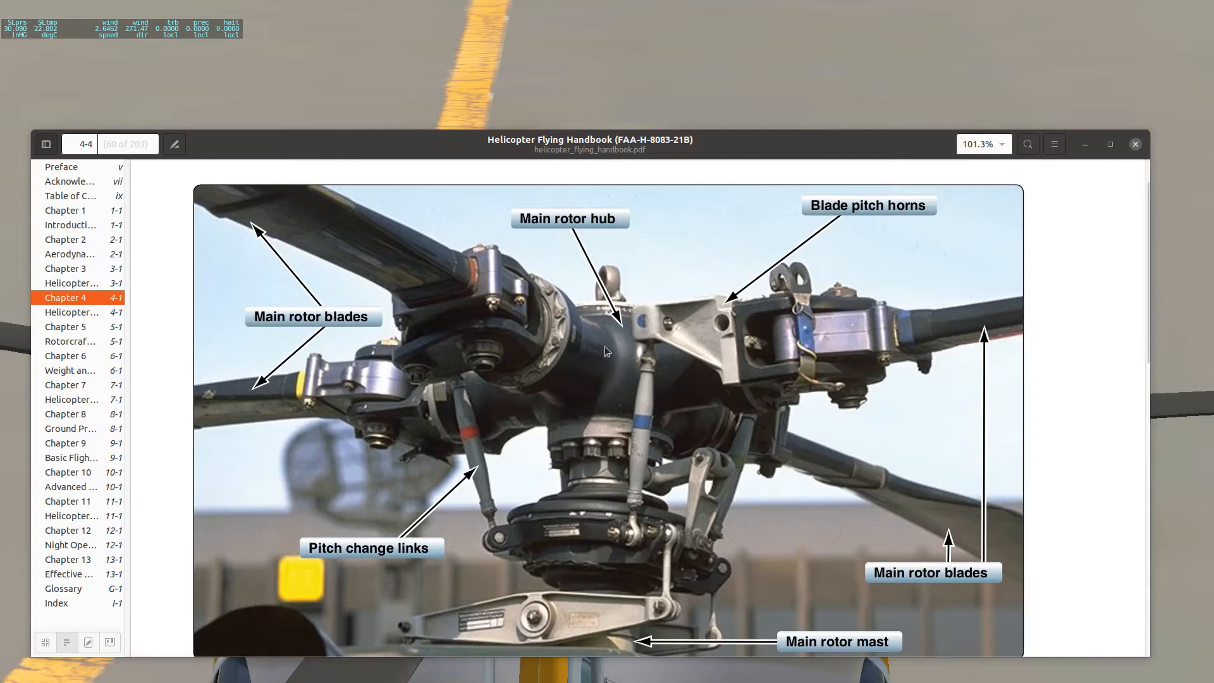
pyautogui.moveTo(379, 257)
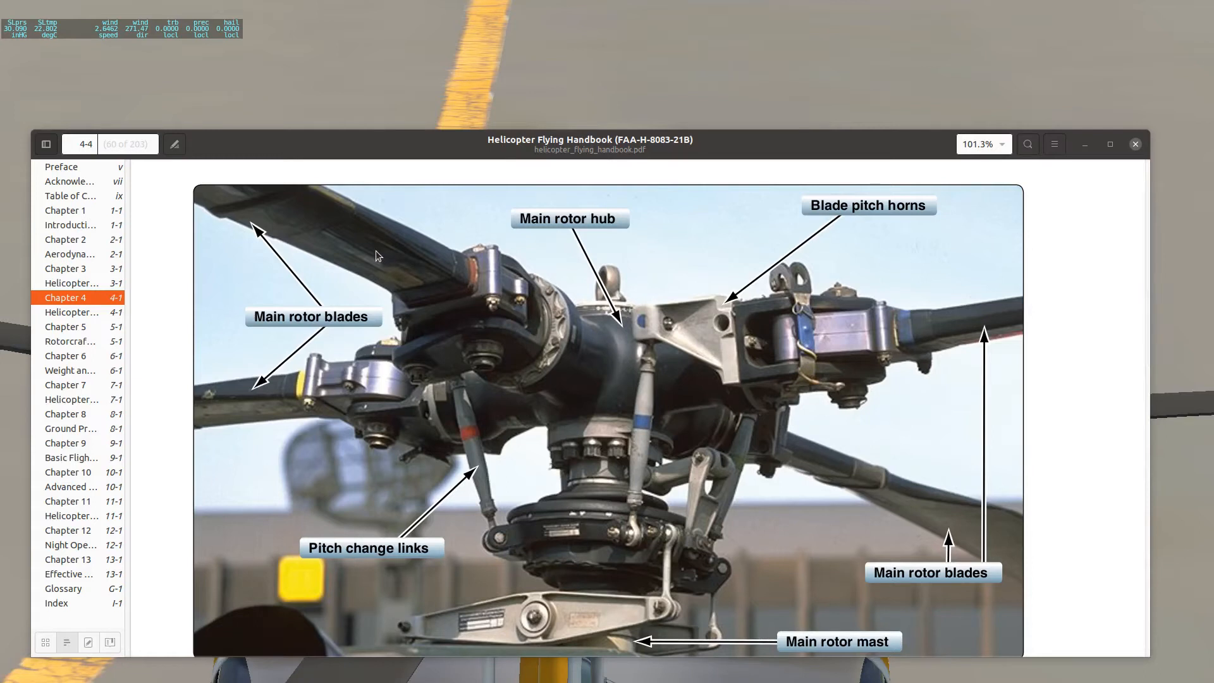
pyautogui.moveTo(344, 243)
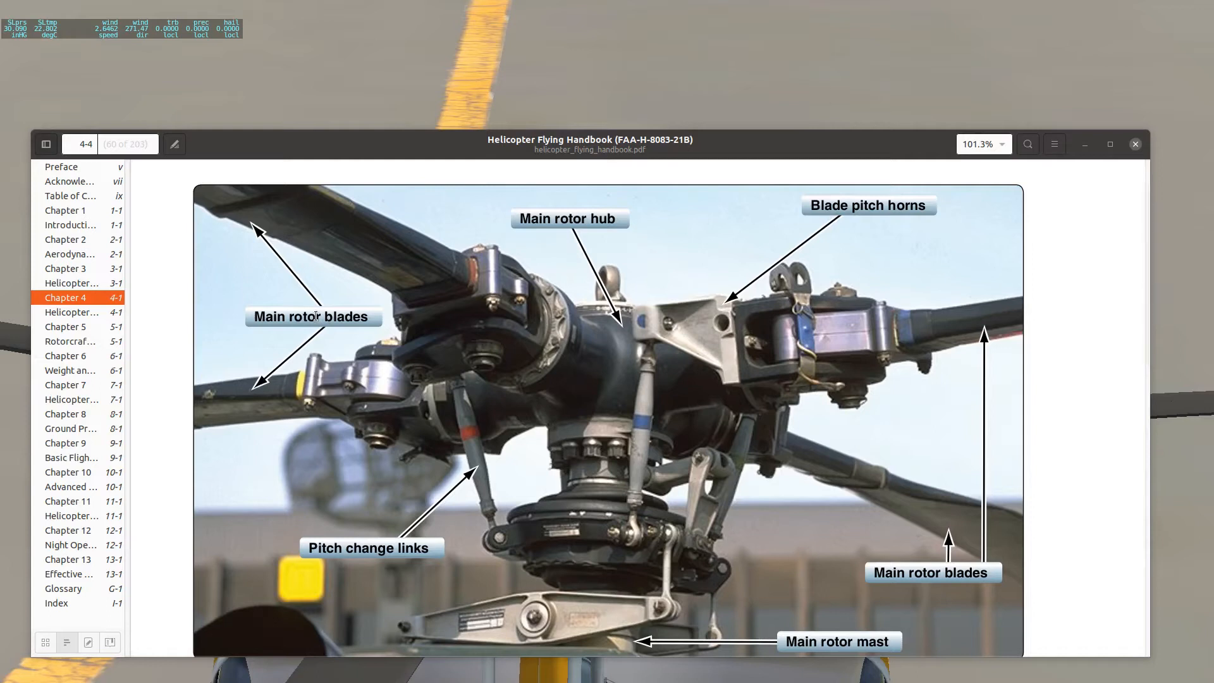
pyautogui.moveTo(374, 249)
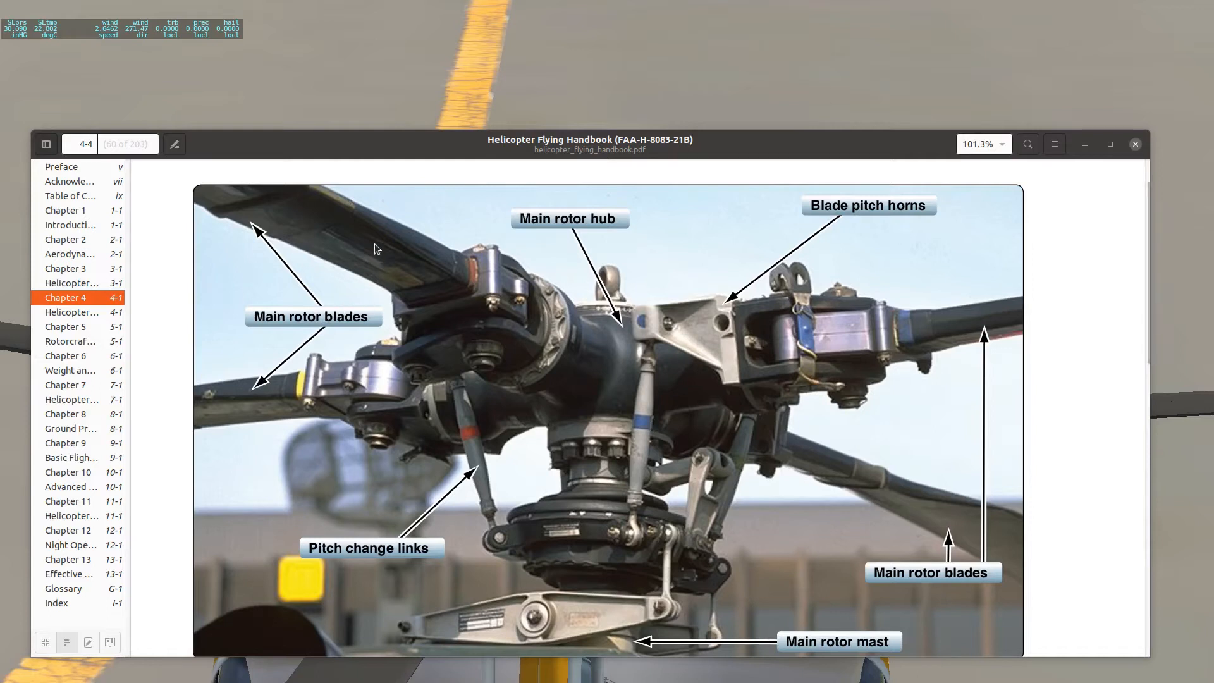
pyautogui.moveTo(387, 256)
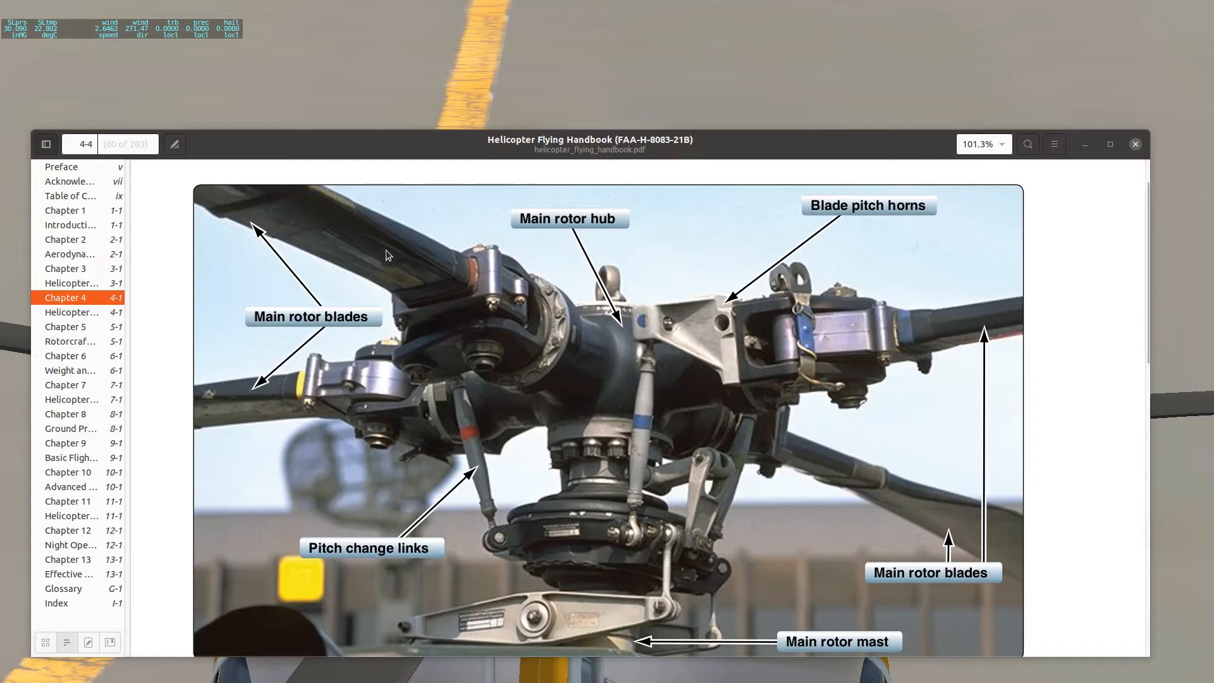
pyautogui.moveTo(588, 355)
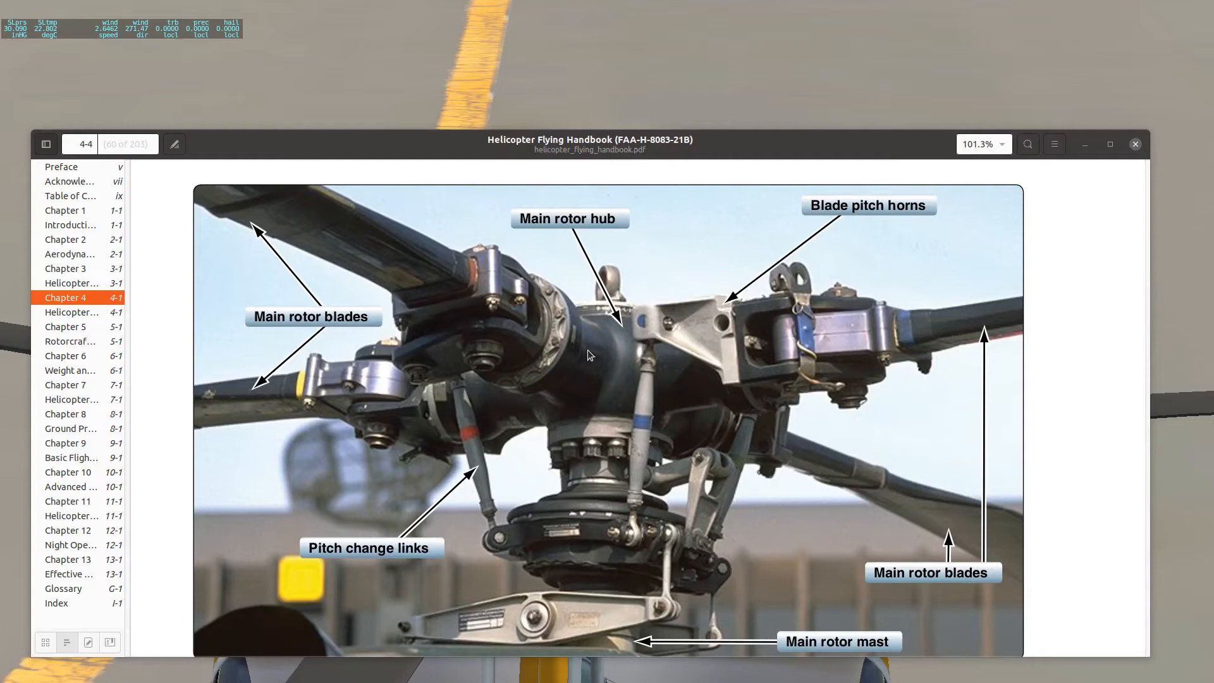
pyautogui.moveTo(657, 317)
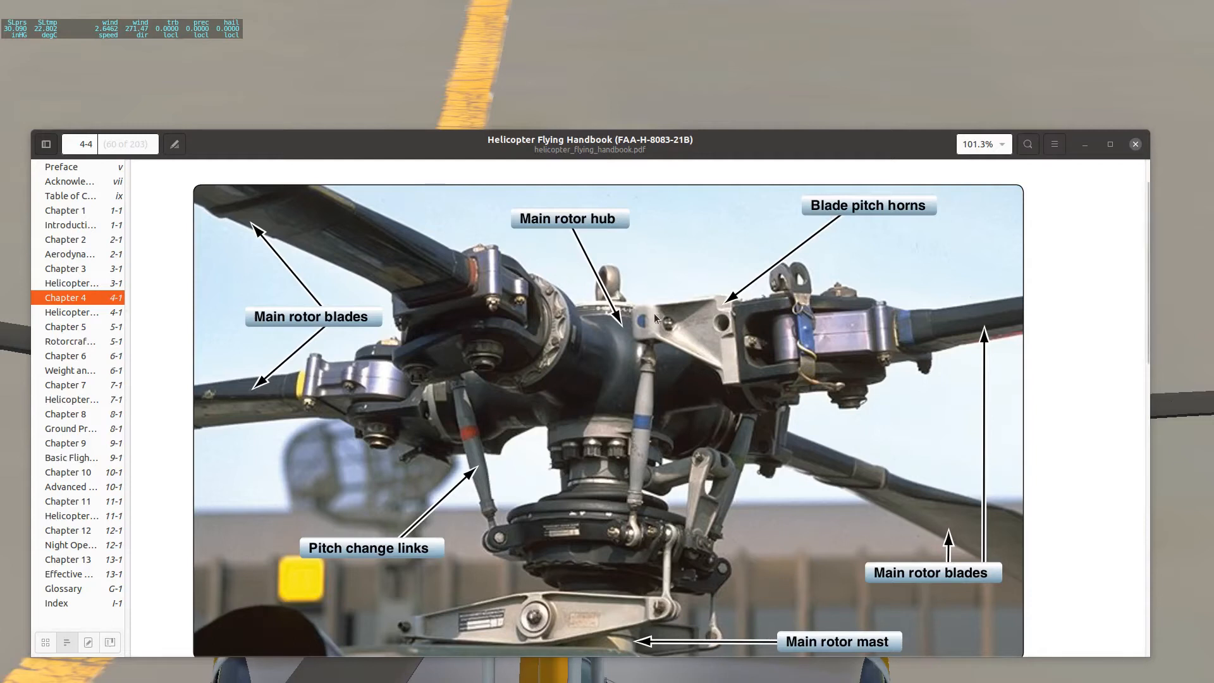
pyautogui.moveTo(646, 310)
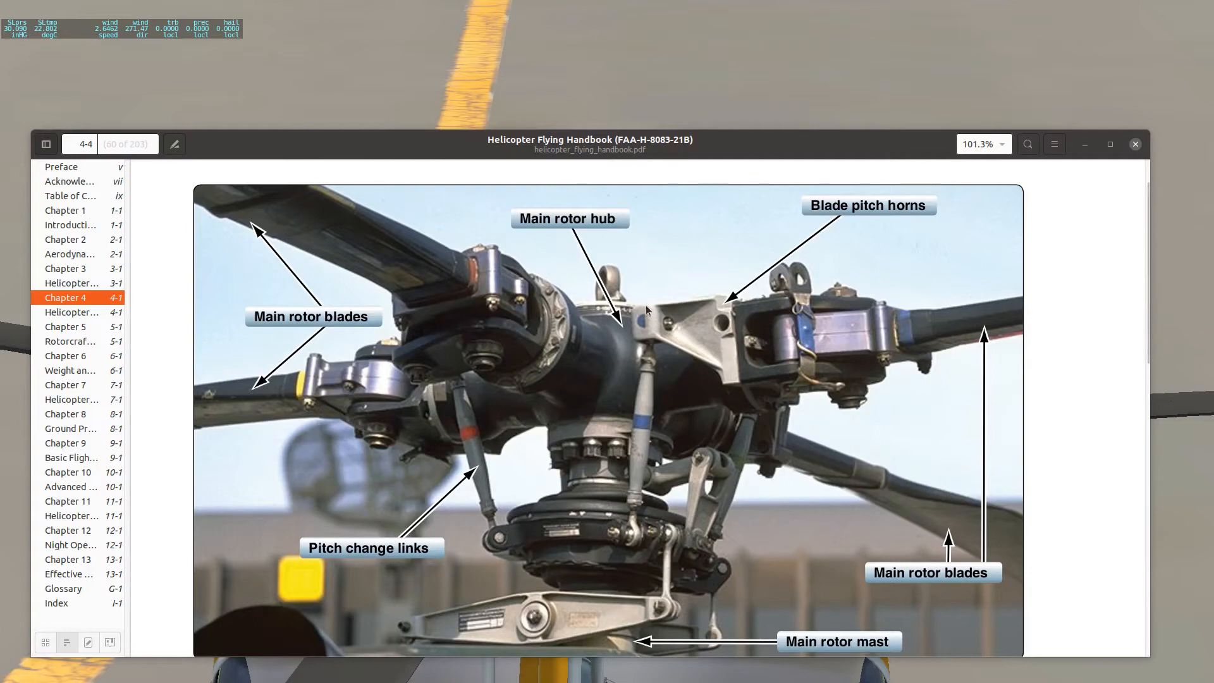
pyautogui.moveTo(643, 310)
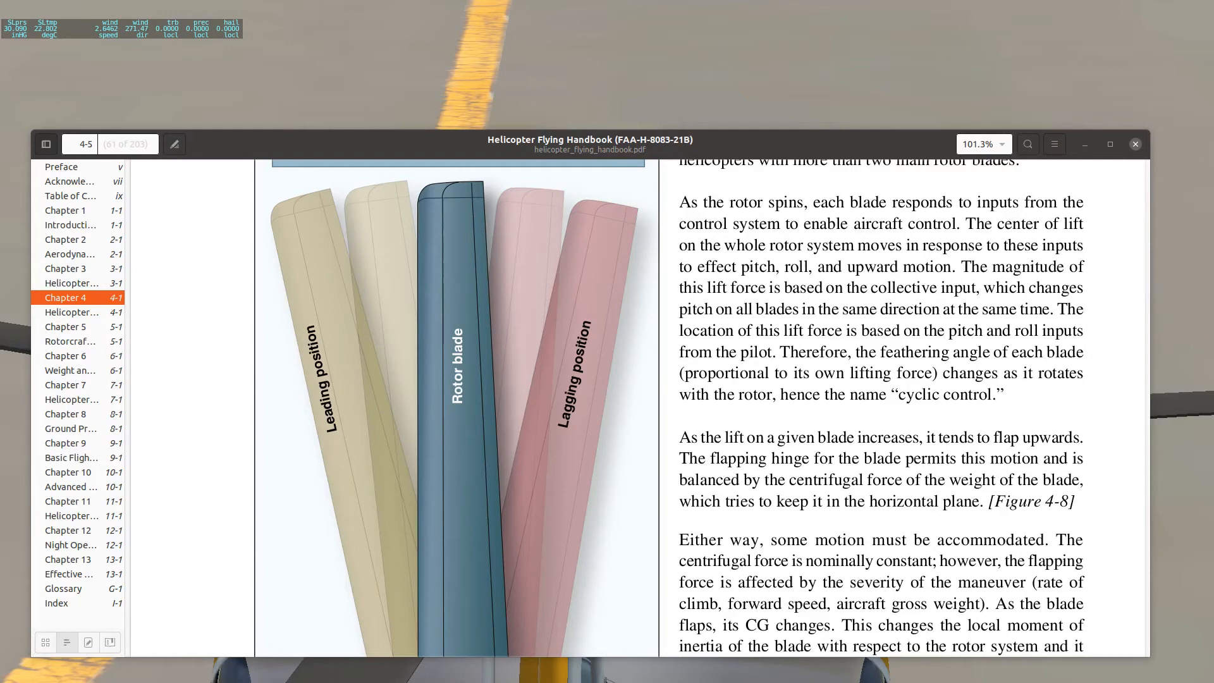
pyautogui.moveTo(381, 225)
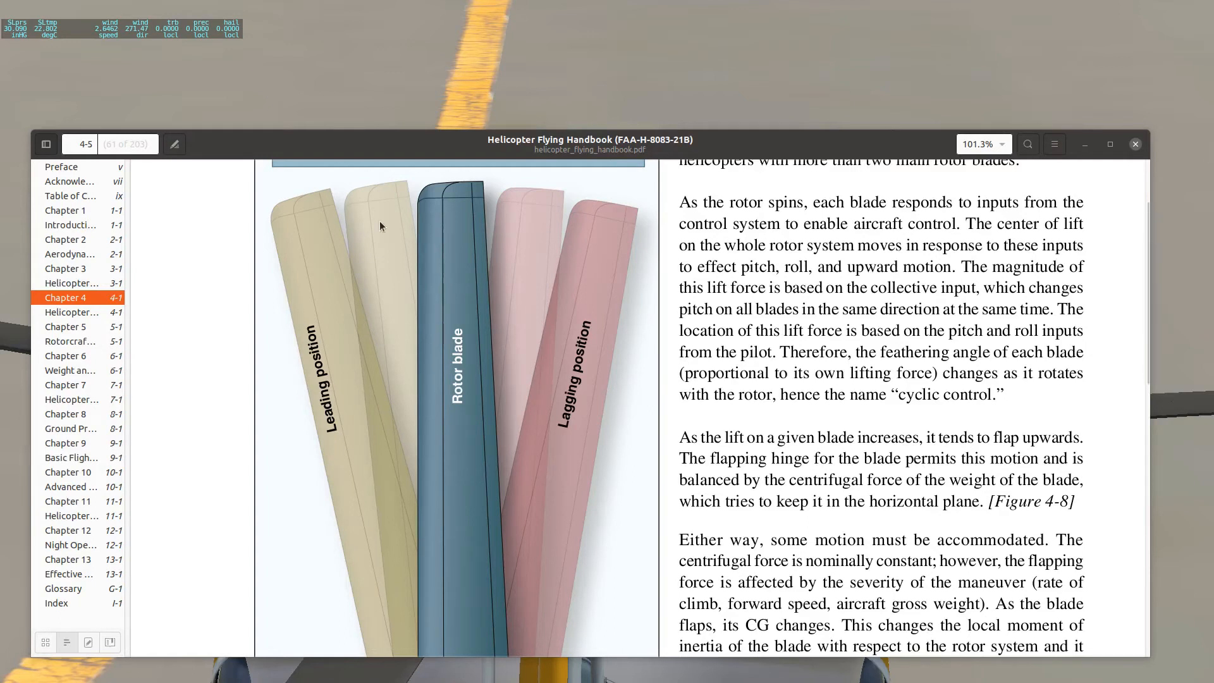
# - Scroll page 4-5 past Figure 4-6 until Figures 4-7 and 4-8 on flapping hinges show
pyautogui.scroll(-3)
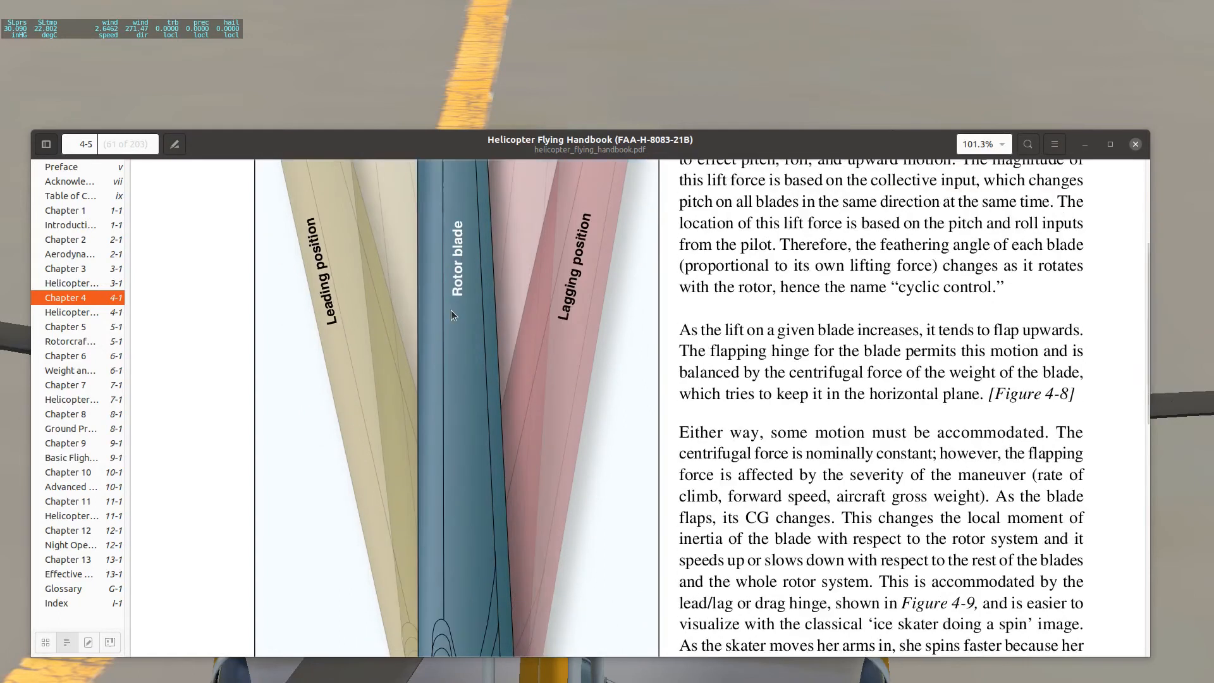
pyautogui.scroll(-3)
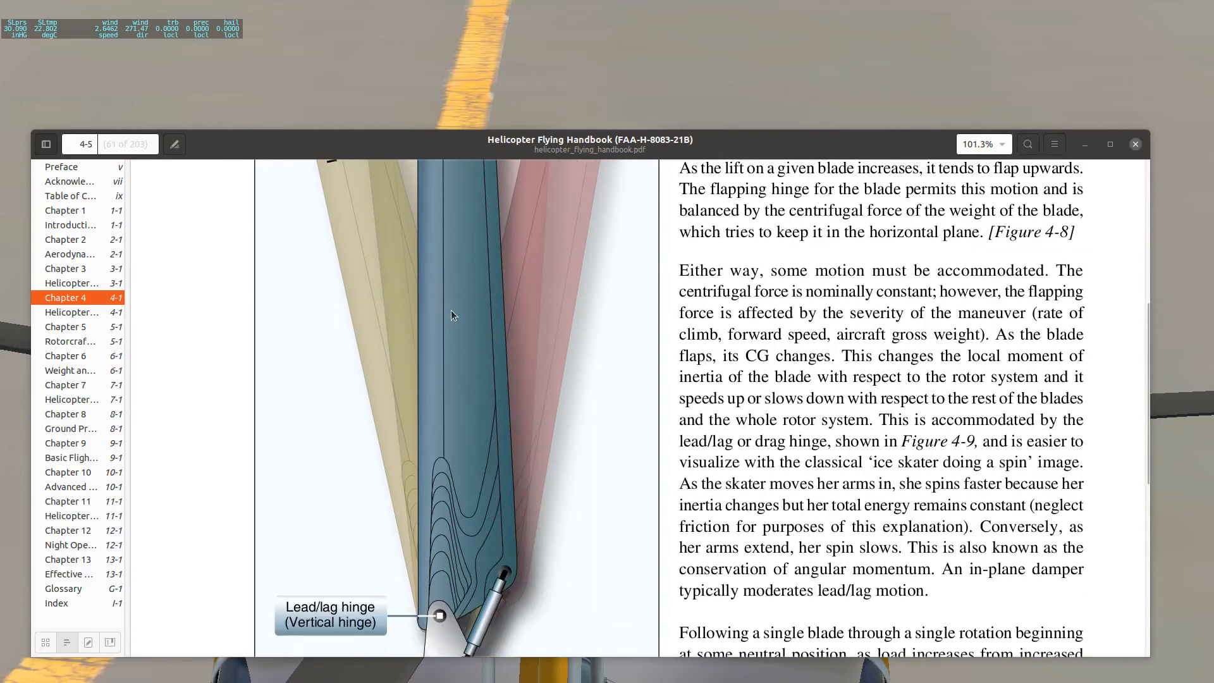
pyautogui.scroll(-3)
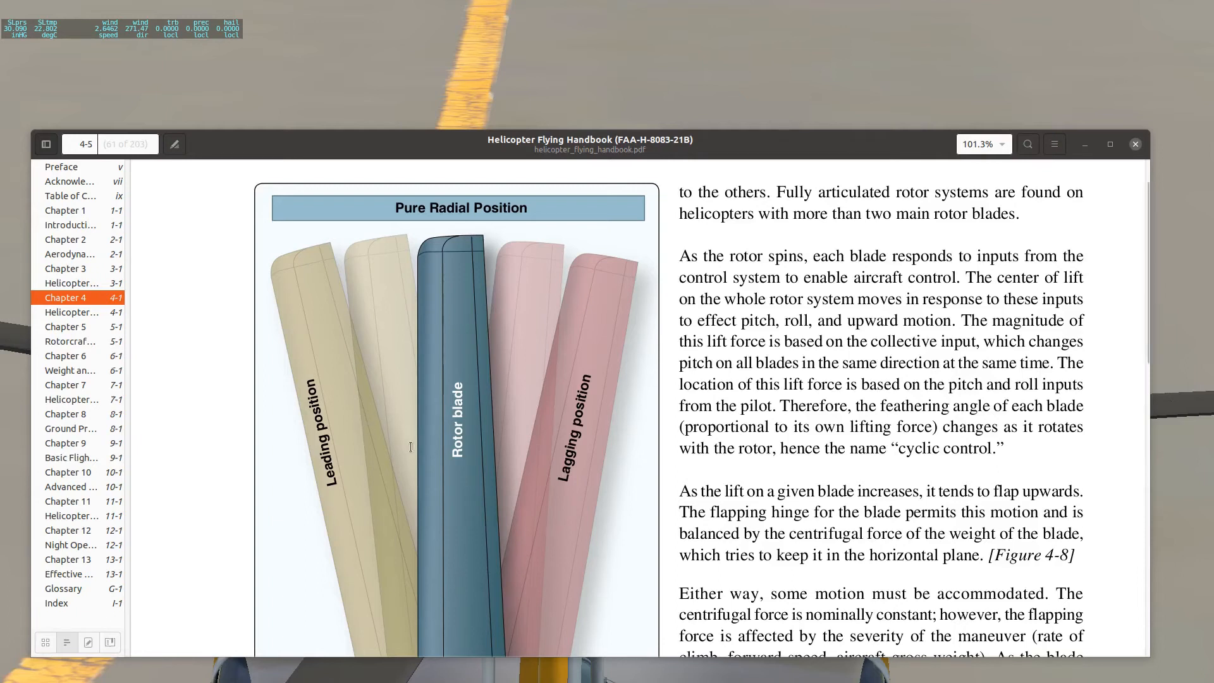
pyautogui.moveTo(401, 424)
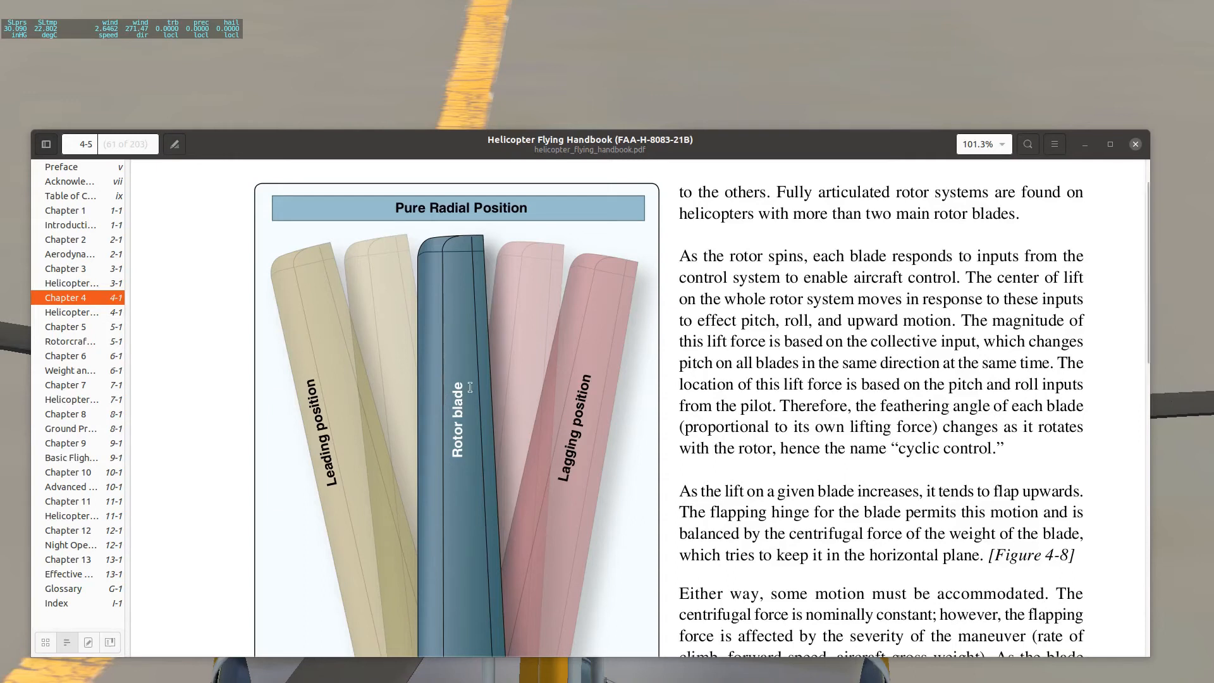
pyautogui.moveTo(540, 445)
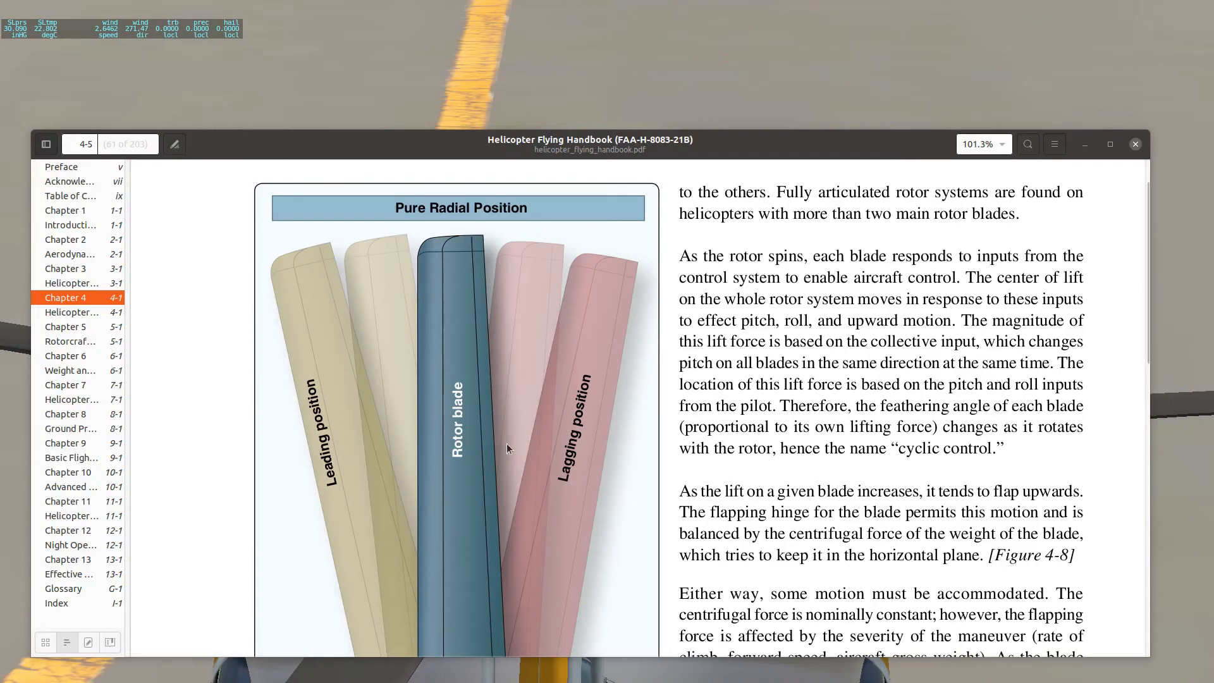
pyautogui.moveTo(552, 441)
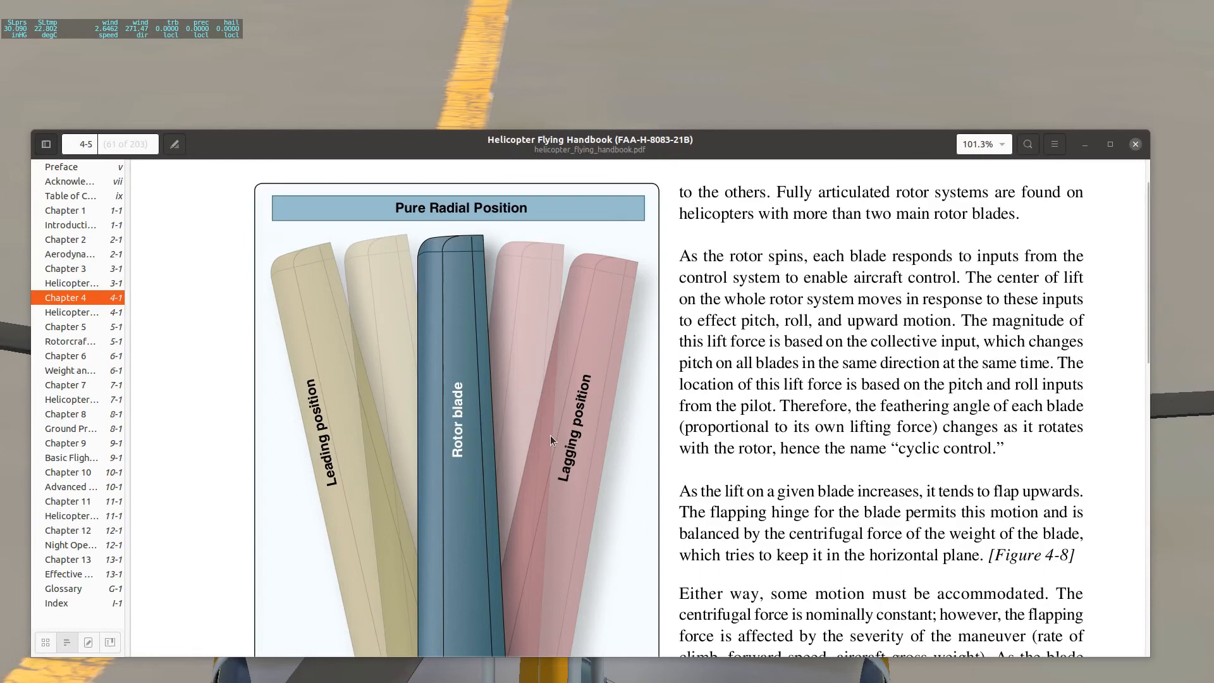
pyautogui.scroll(-3)
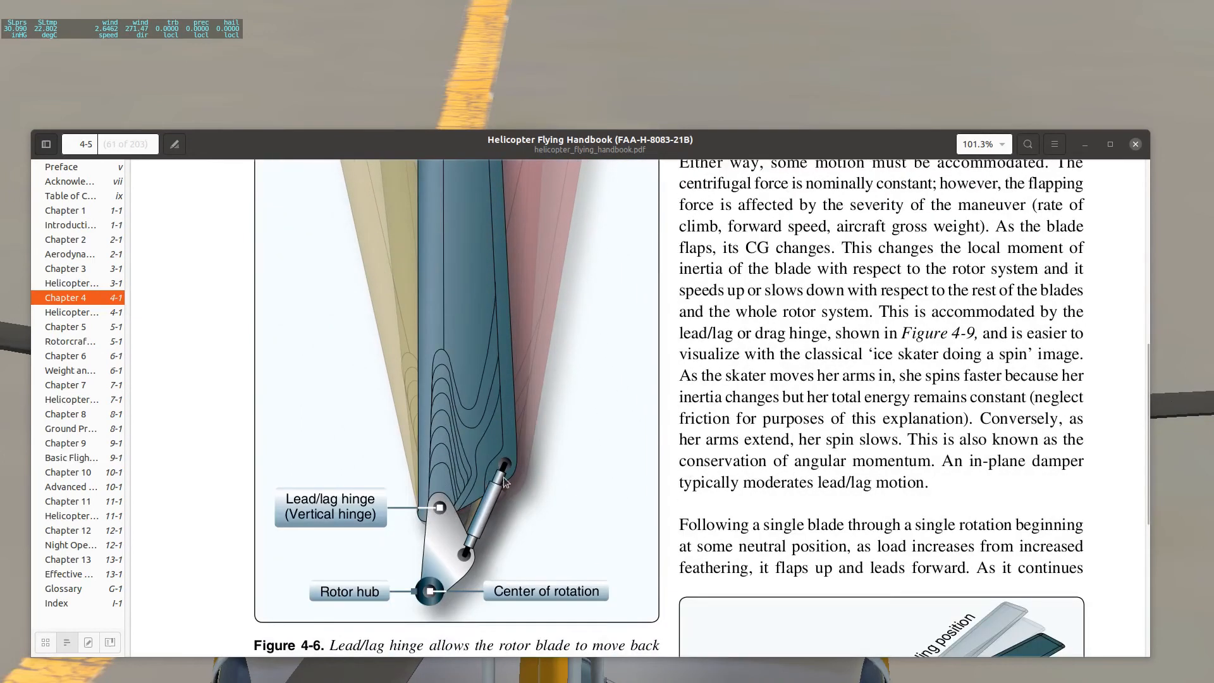
pyautogui.scroll(-3)
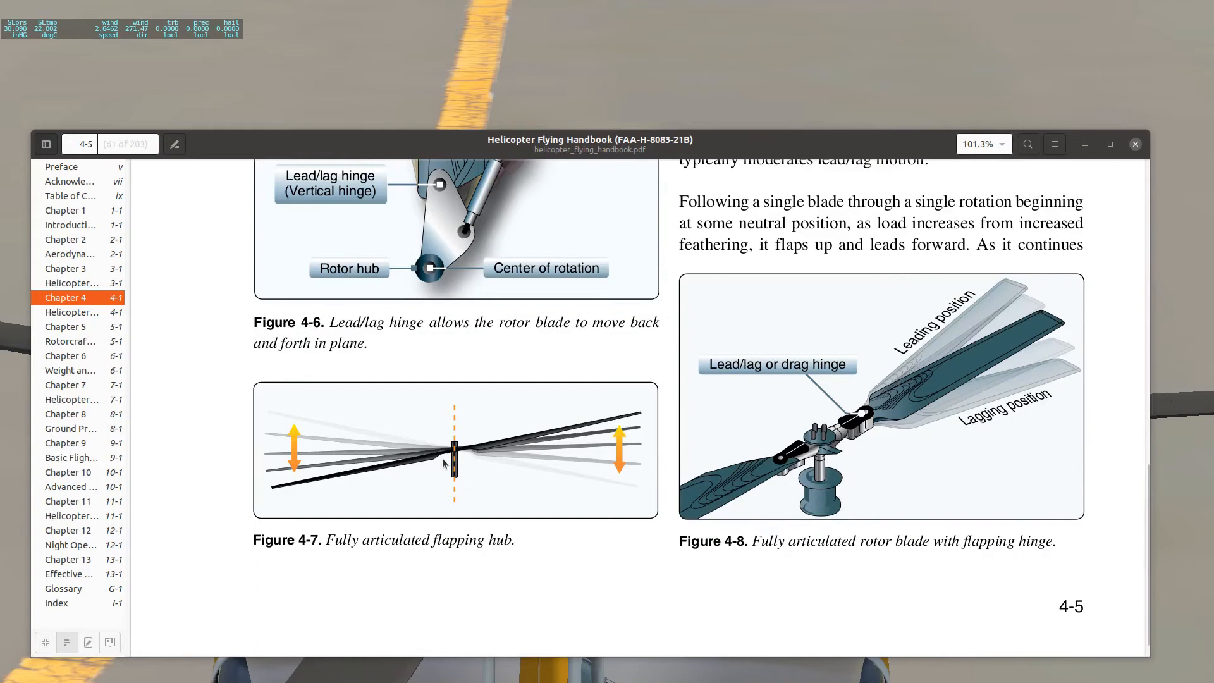
pyautogui.moveTo(447, 458)
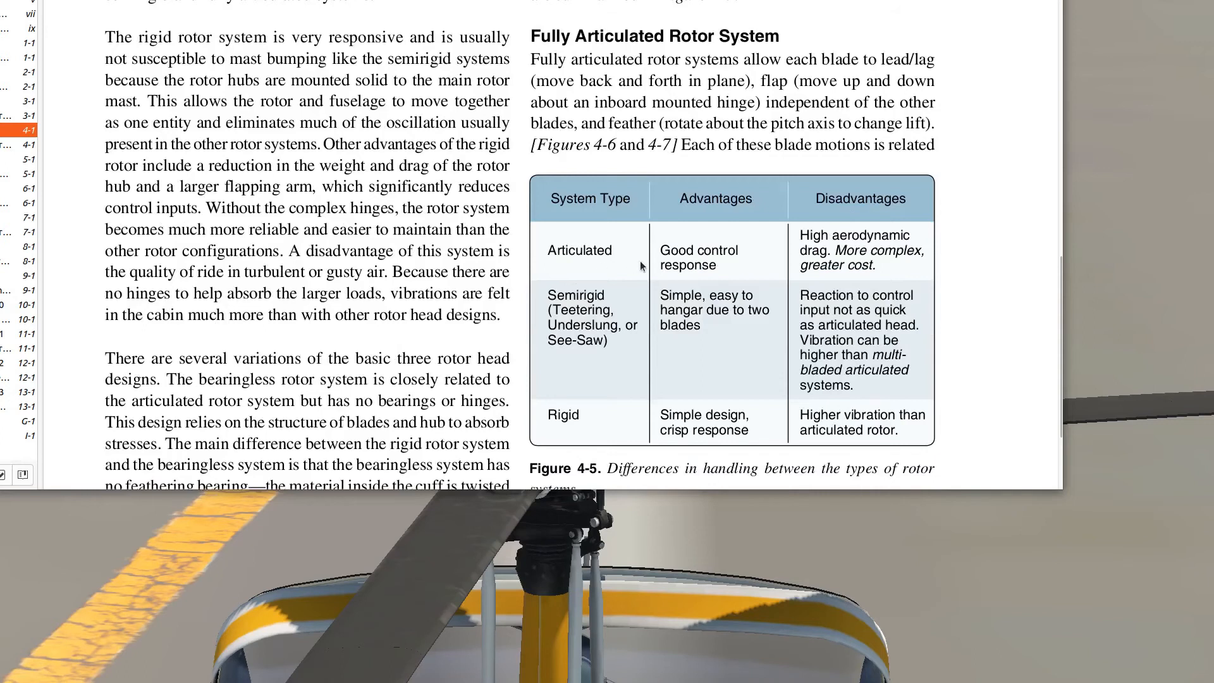
pyautogui.moveTo(692, 273)
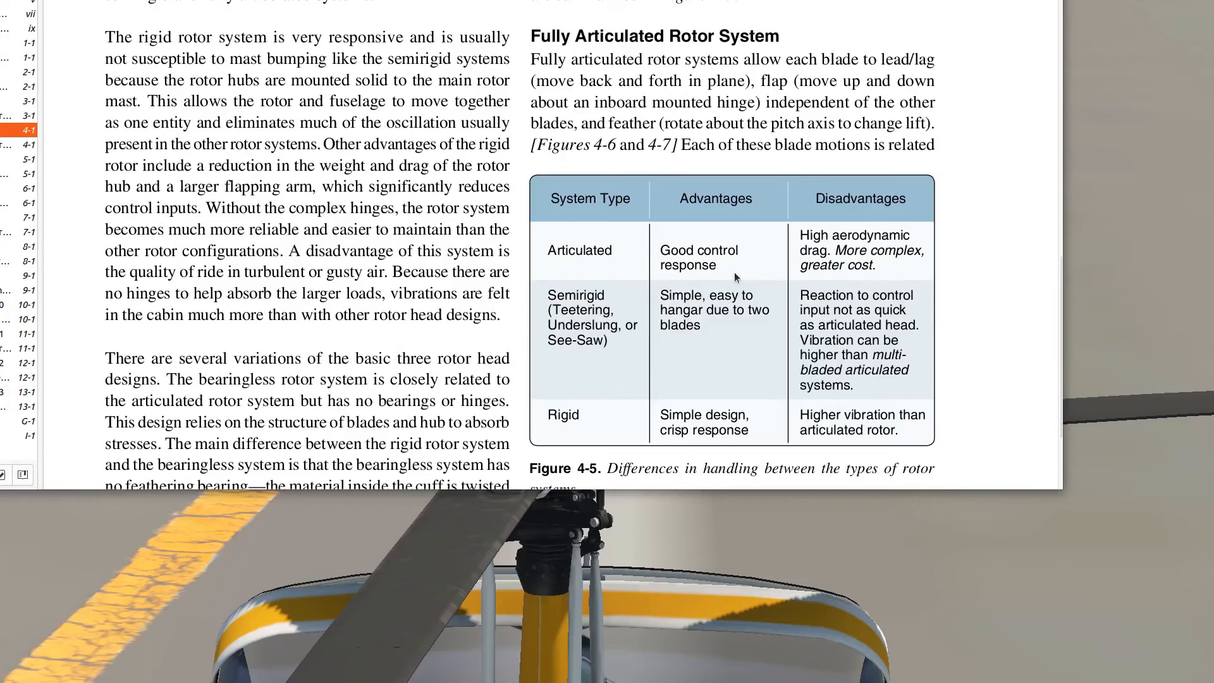
pyautogui.moveTo(813, 263)
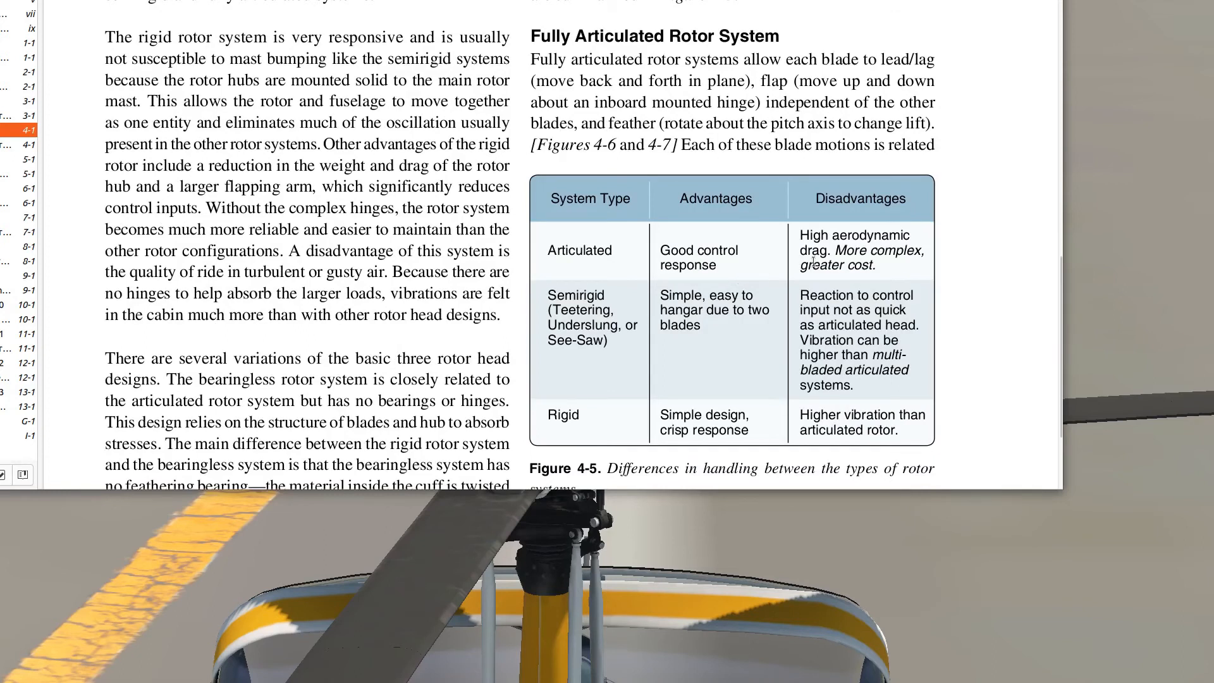
pyautogui.moveTo(792, 282)
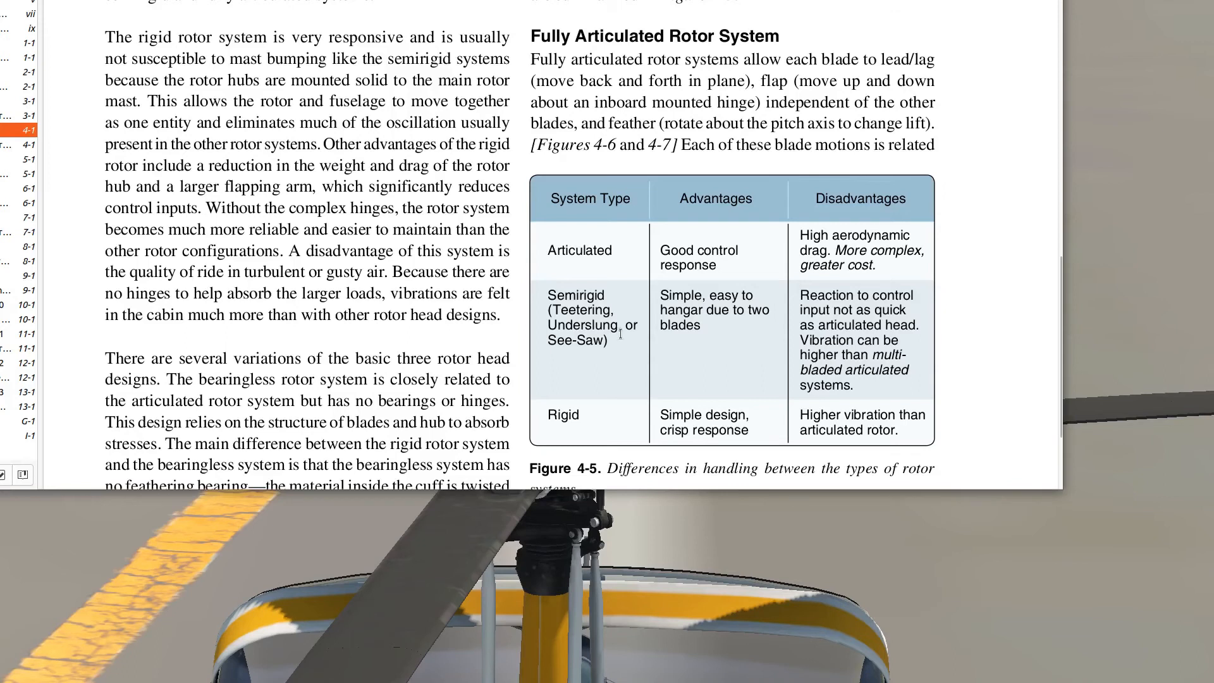
pyautogui.moveTo(694, 345)
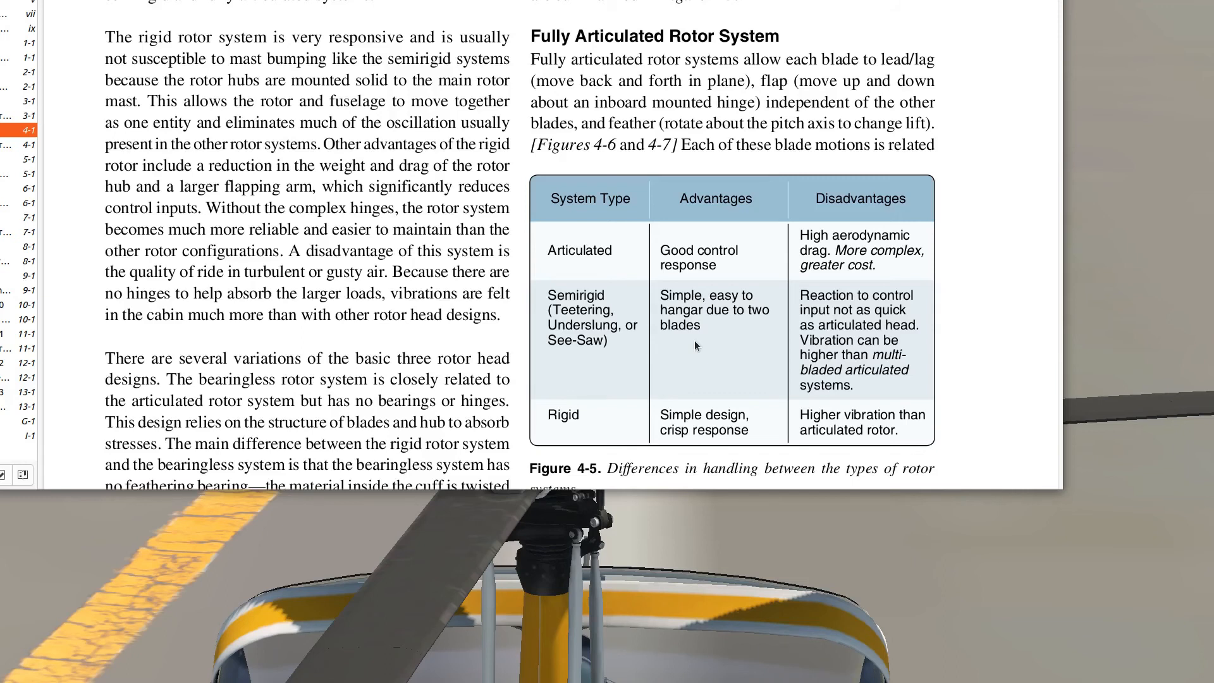
pyautogui.moveTo(687, 374)
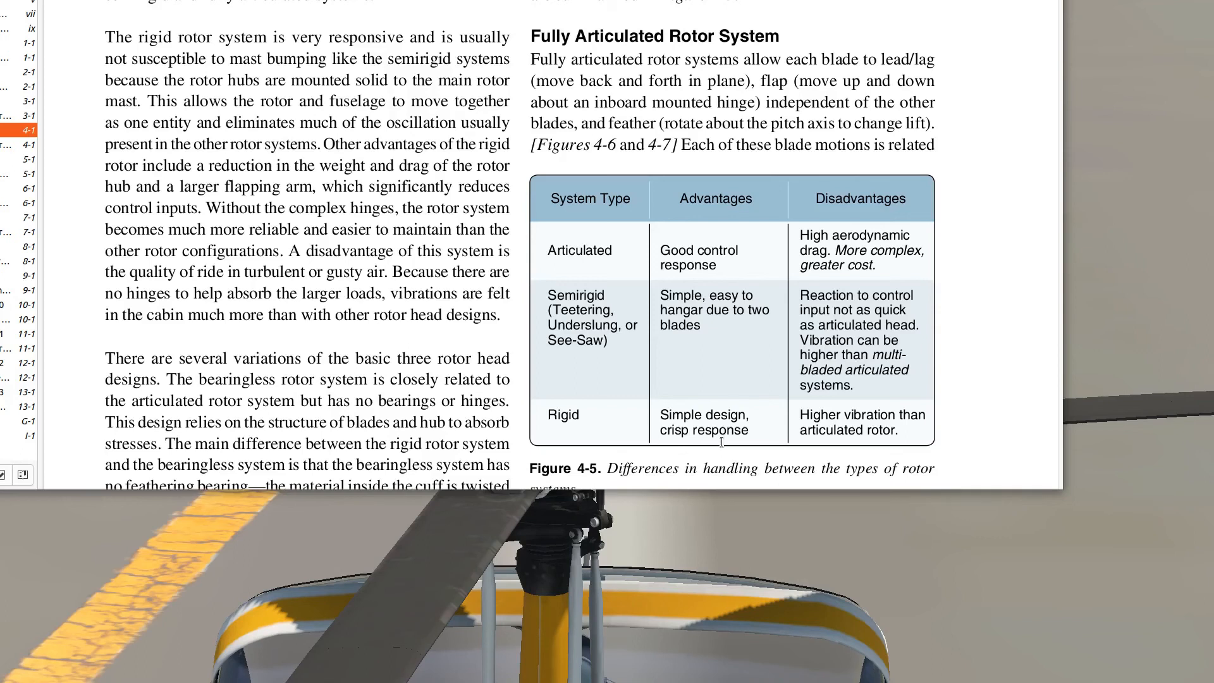
# - Scroll to the page showing Figure 4-11 swash plate and Figure 4-12 freewheeling unit
pyautogui.scroll(-3)
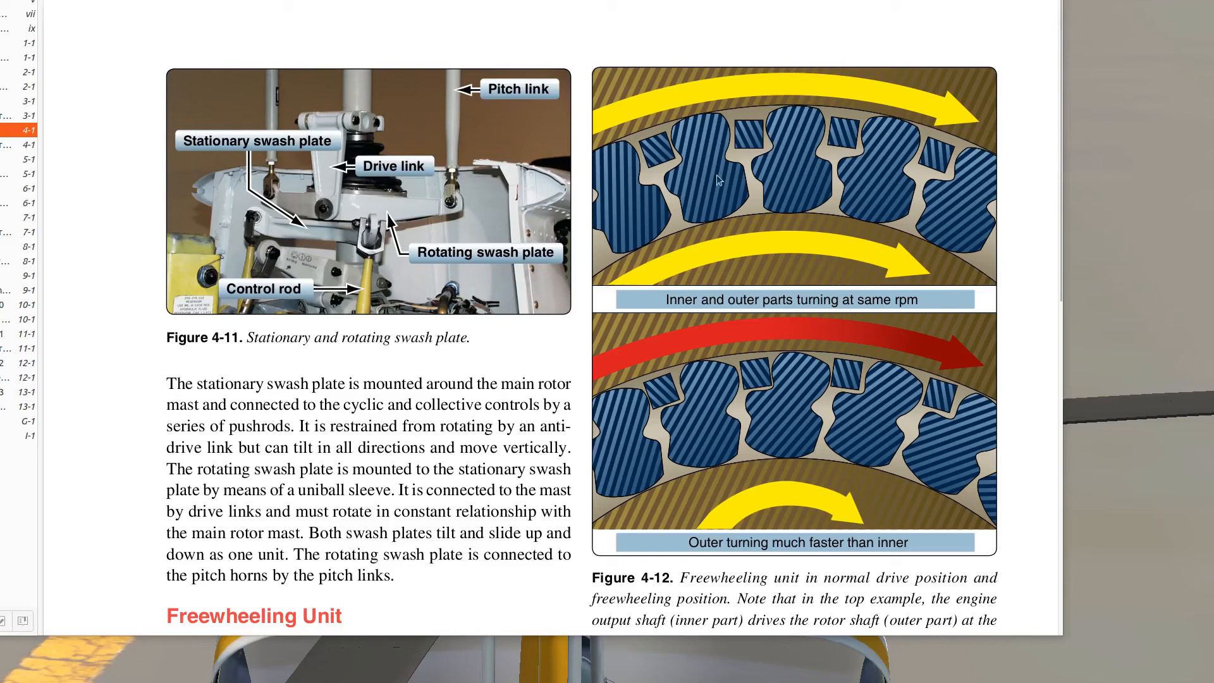
pyautogui.moveTo(803, 226)
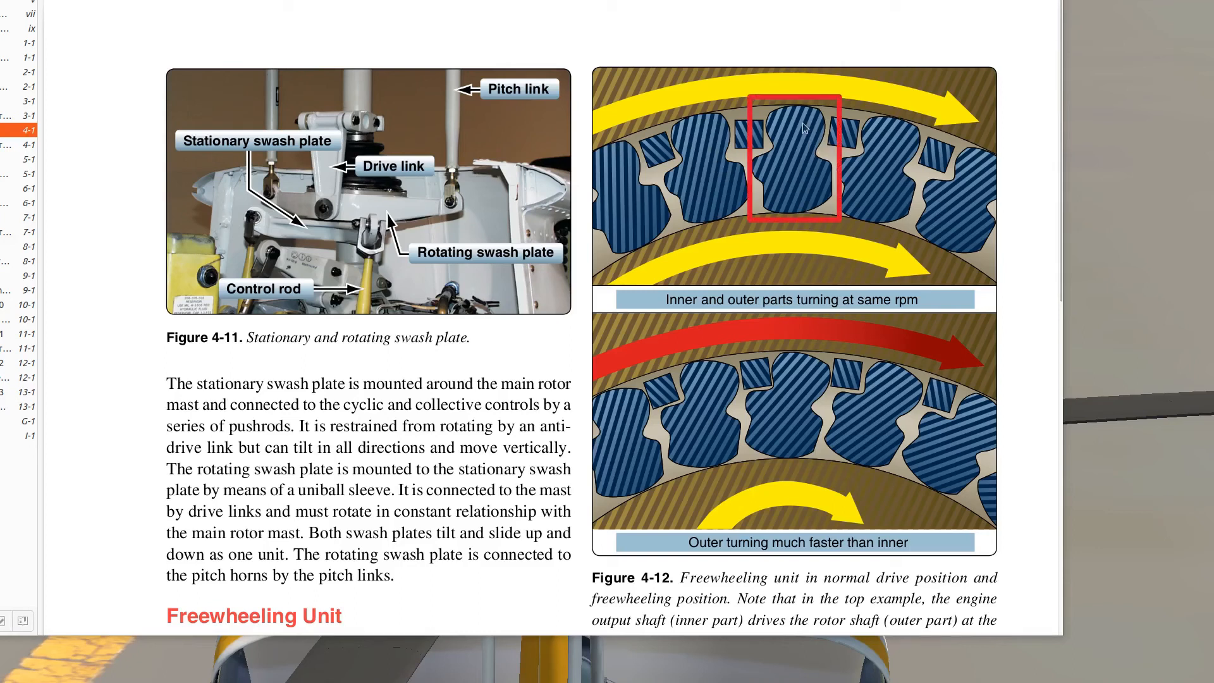
pyautogui.moveTo(802, 150)
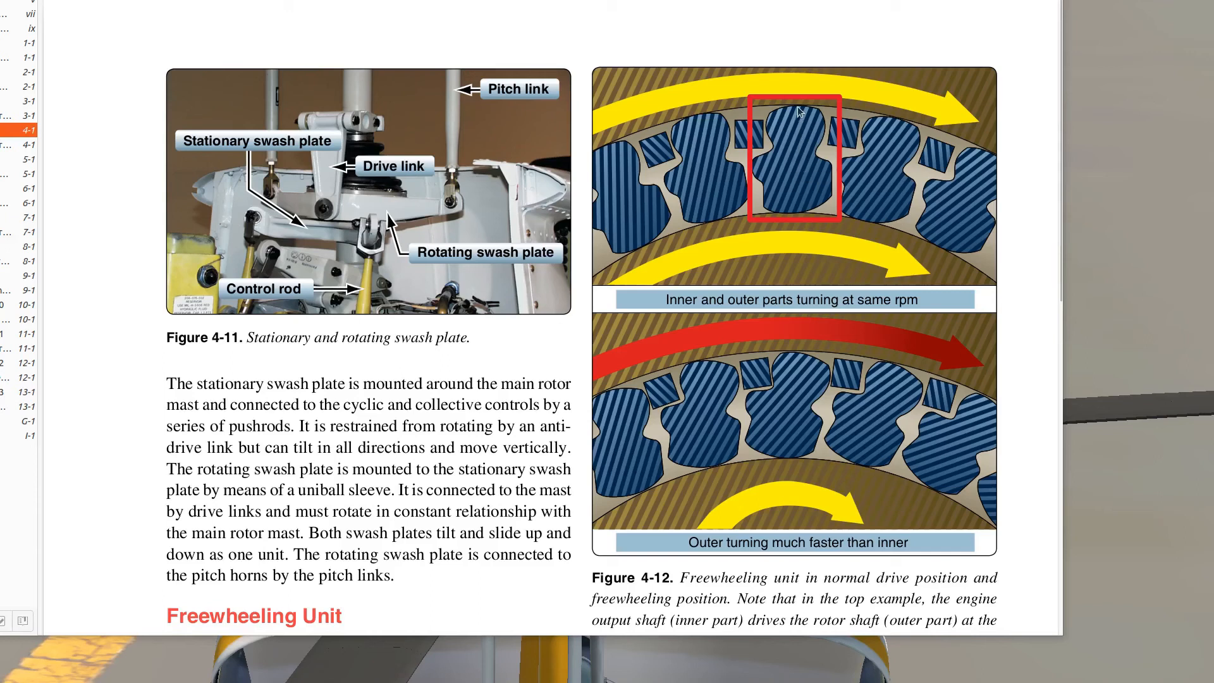
pyautogui.moveTo(803, 220)
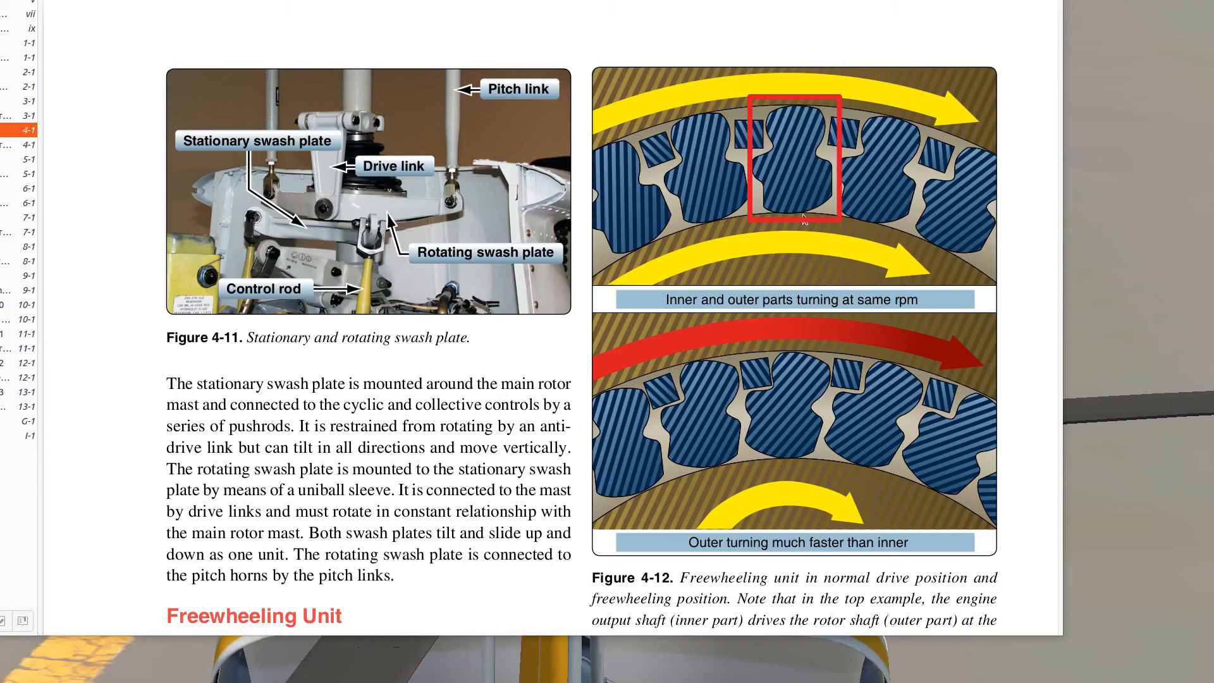
pyautogui.moveTo(843, 337)
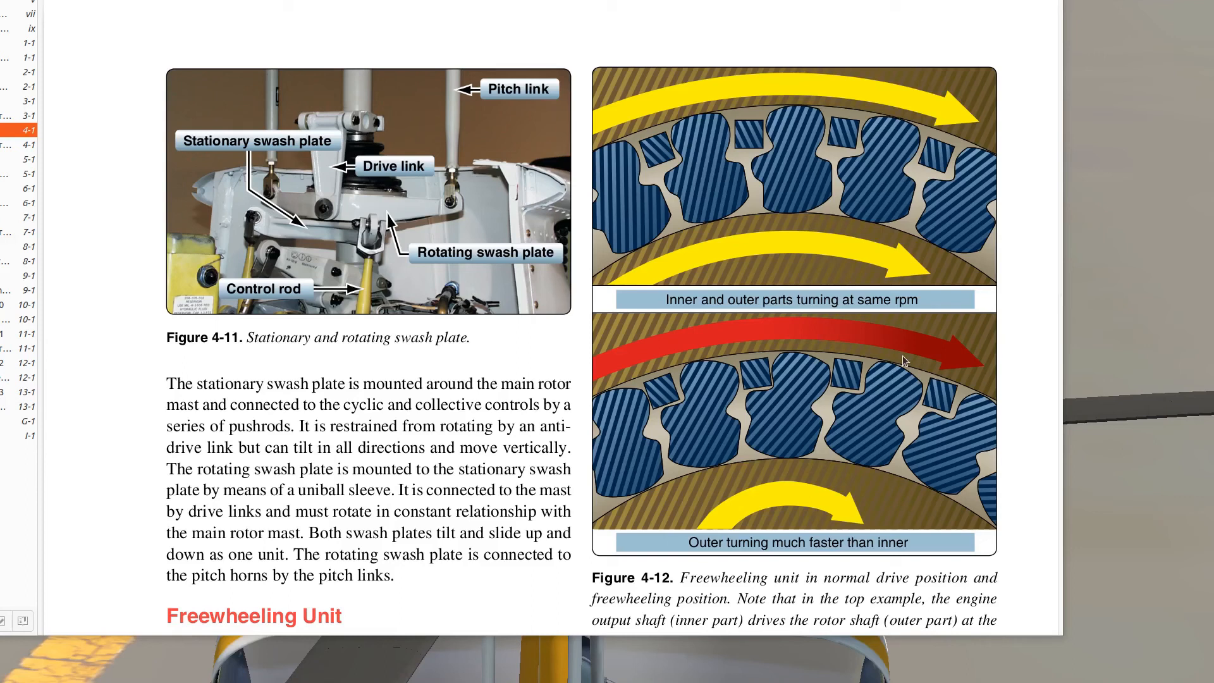
pyautogui.moveTo(805, 476)
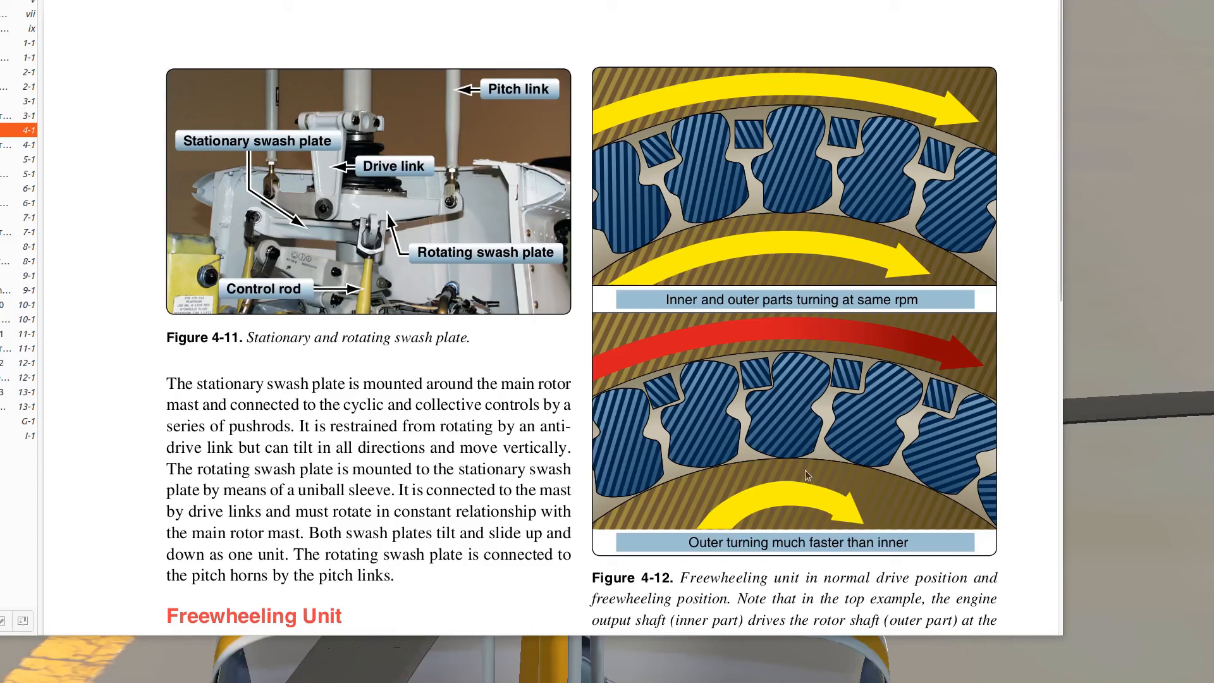
pyautogui.moveTo(810, 508)
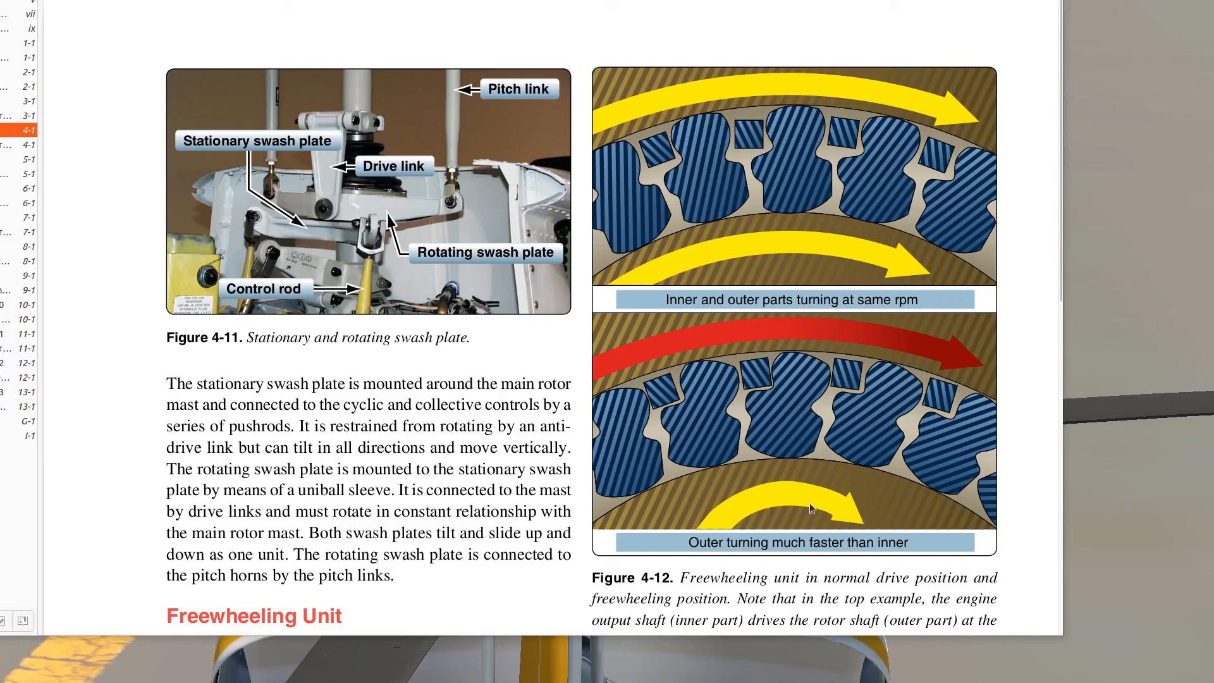
pyautogui.moveTo(855, 493)
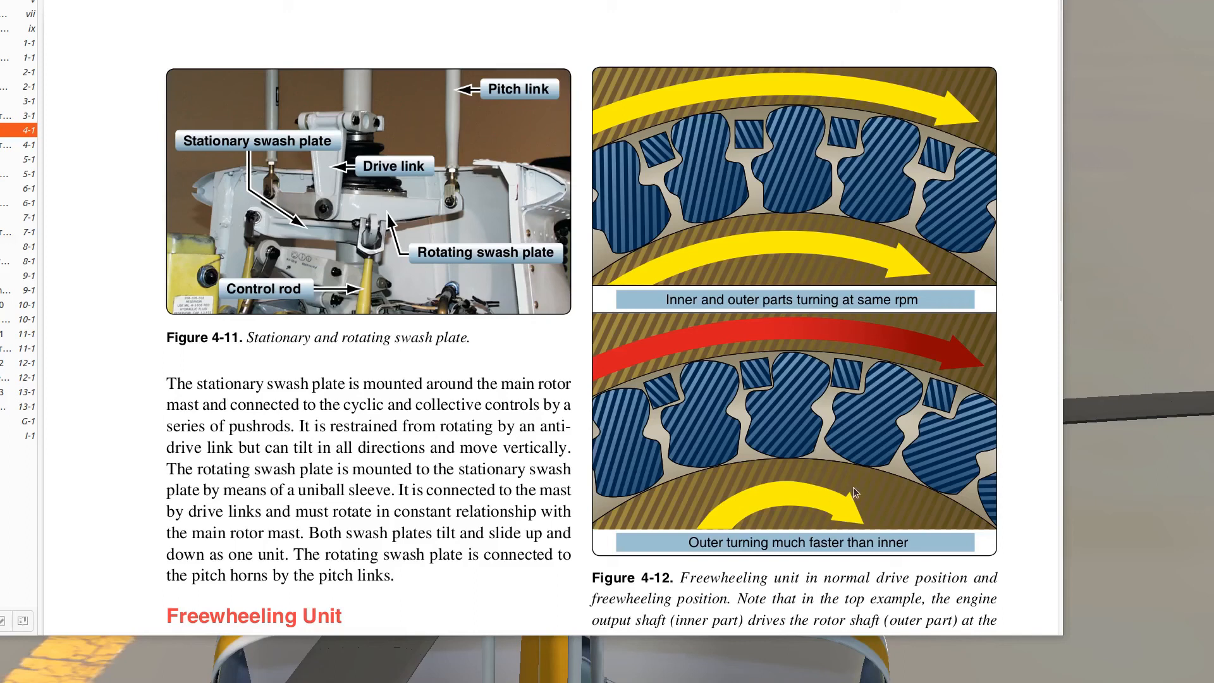
pyautogui.moveTo(813, 414)
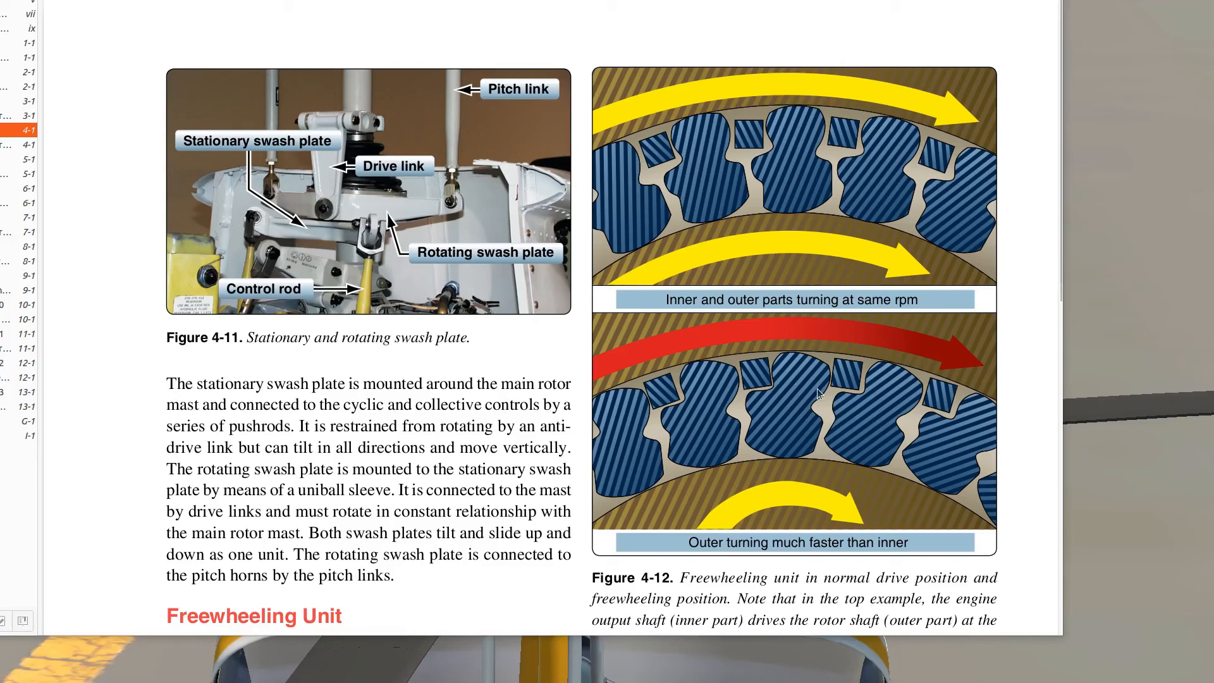
pyautogui.moveTo(830, 357)
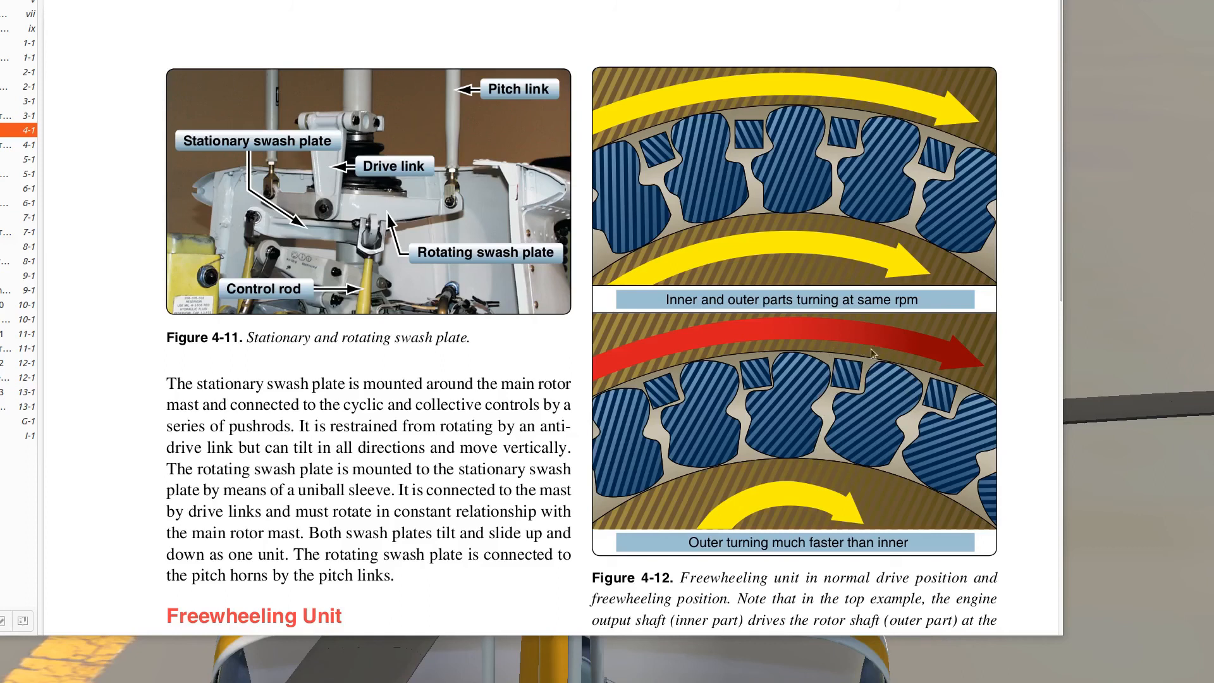
pyautogui.moveTo(863, 236)
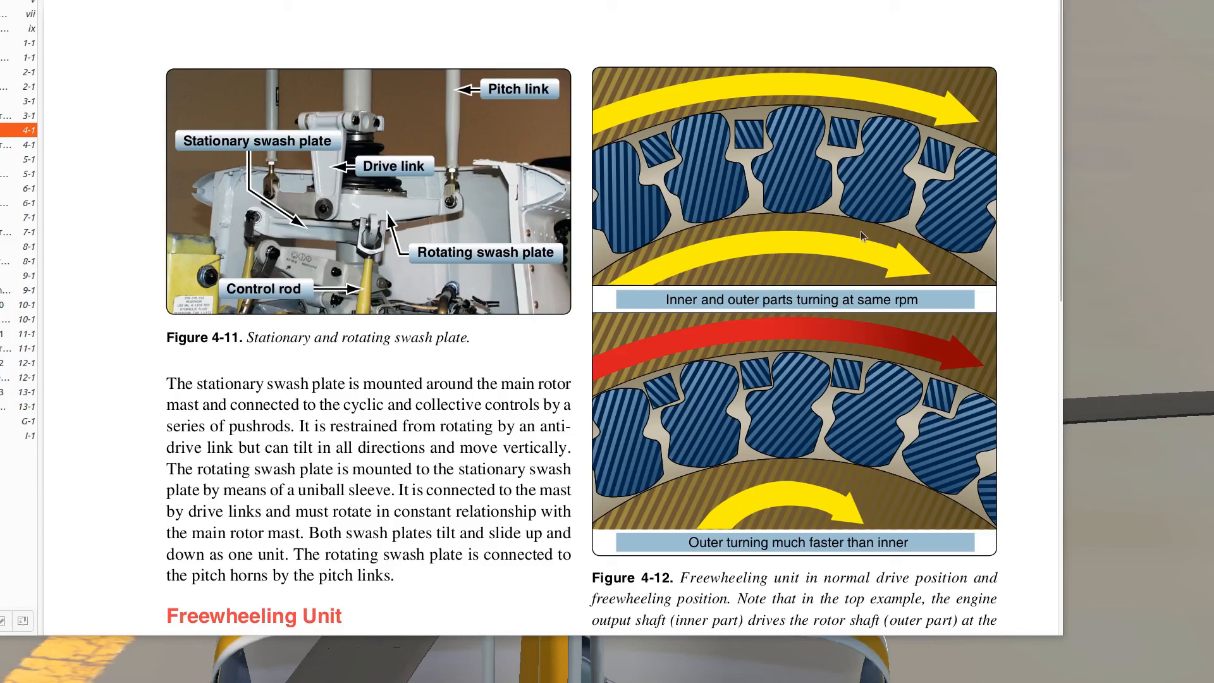